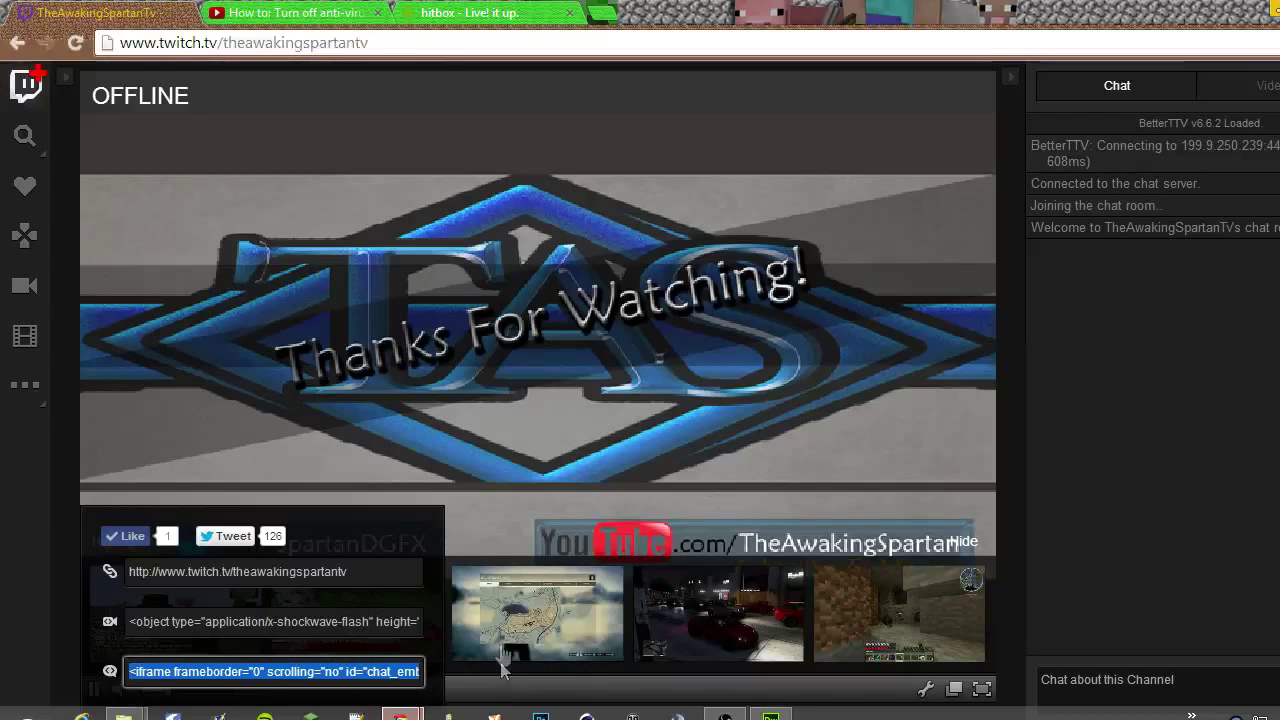
pyautogui.moveTo(285, 327)
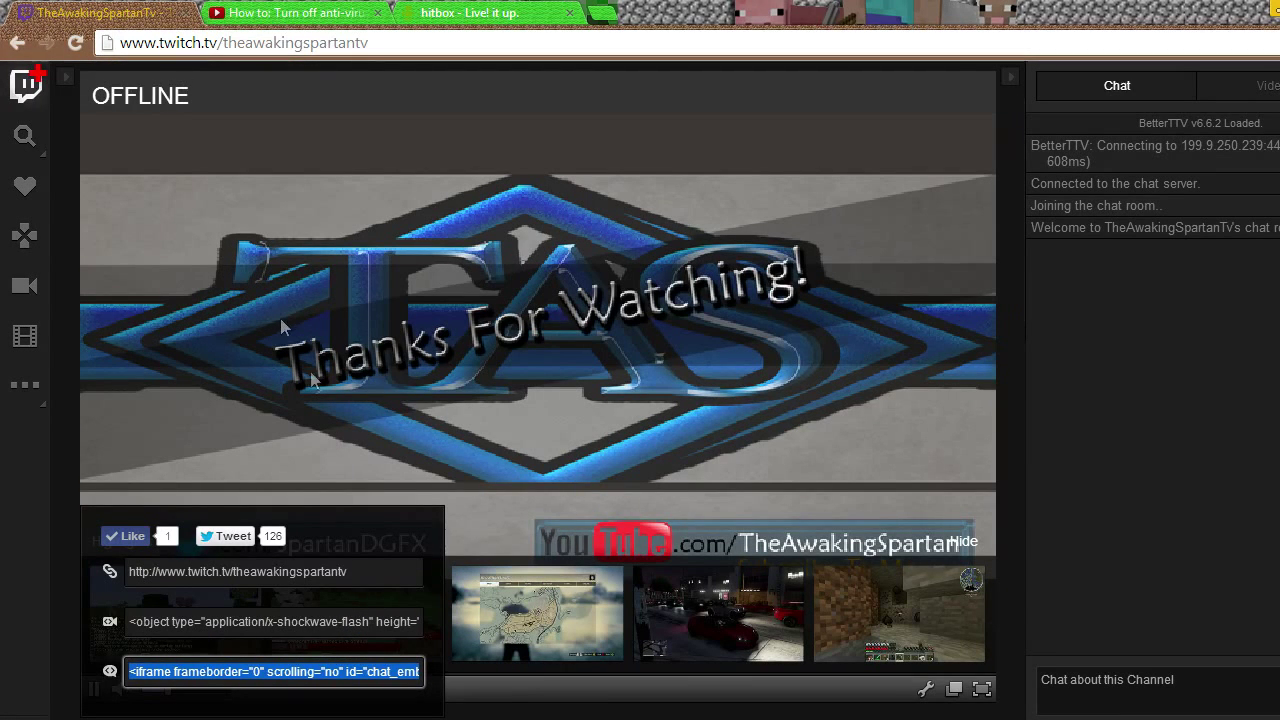
pyautogui.moveTo(277, 626)
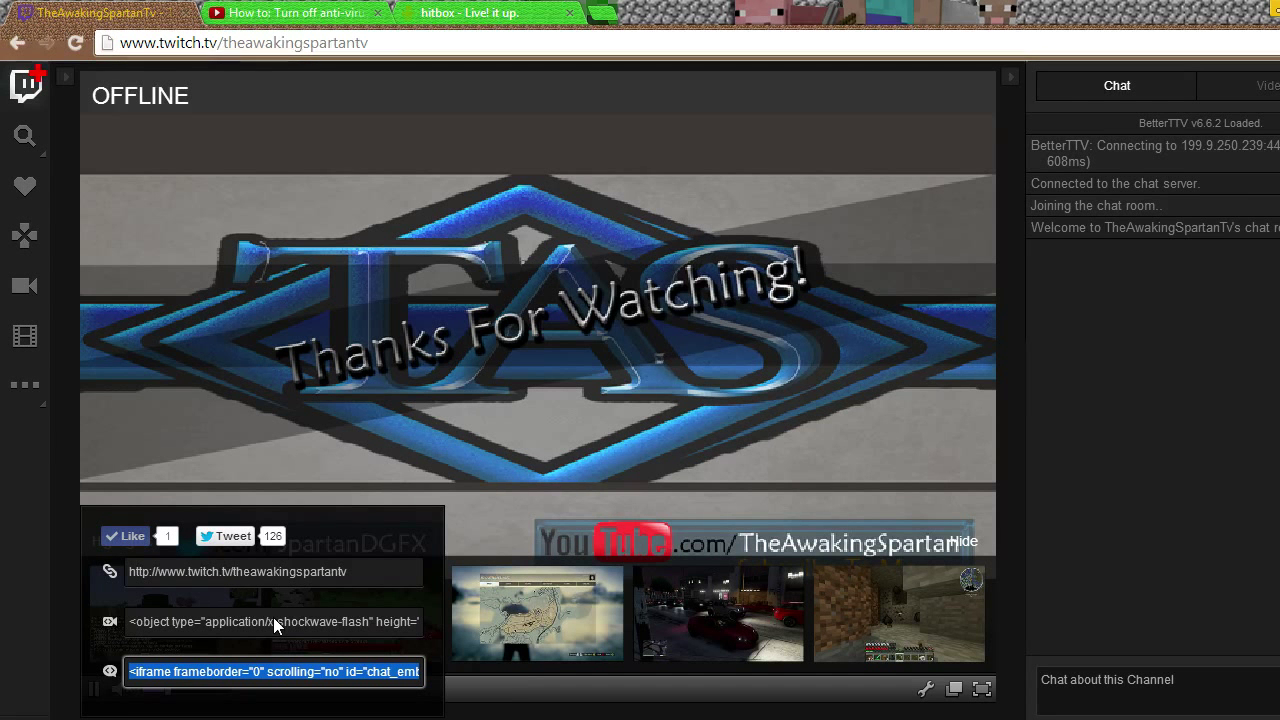
# Select the Twitch channel's video player embed code in the share panel
pyautogui.click(273, 621)
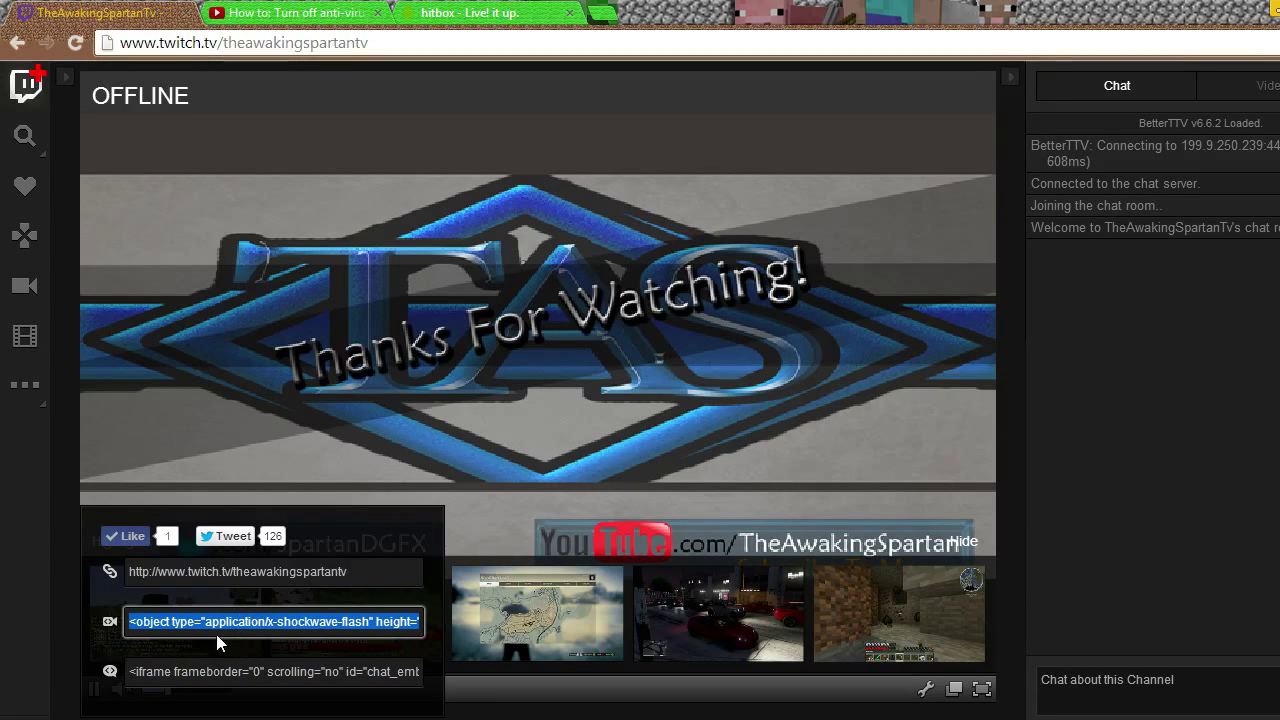
pyautogui.moveTo(193, 693)
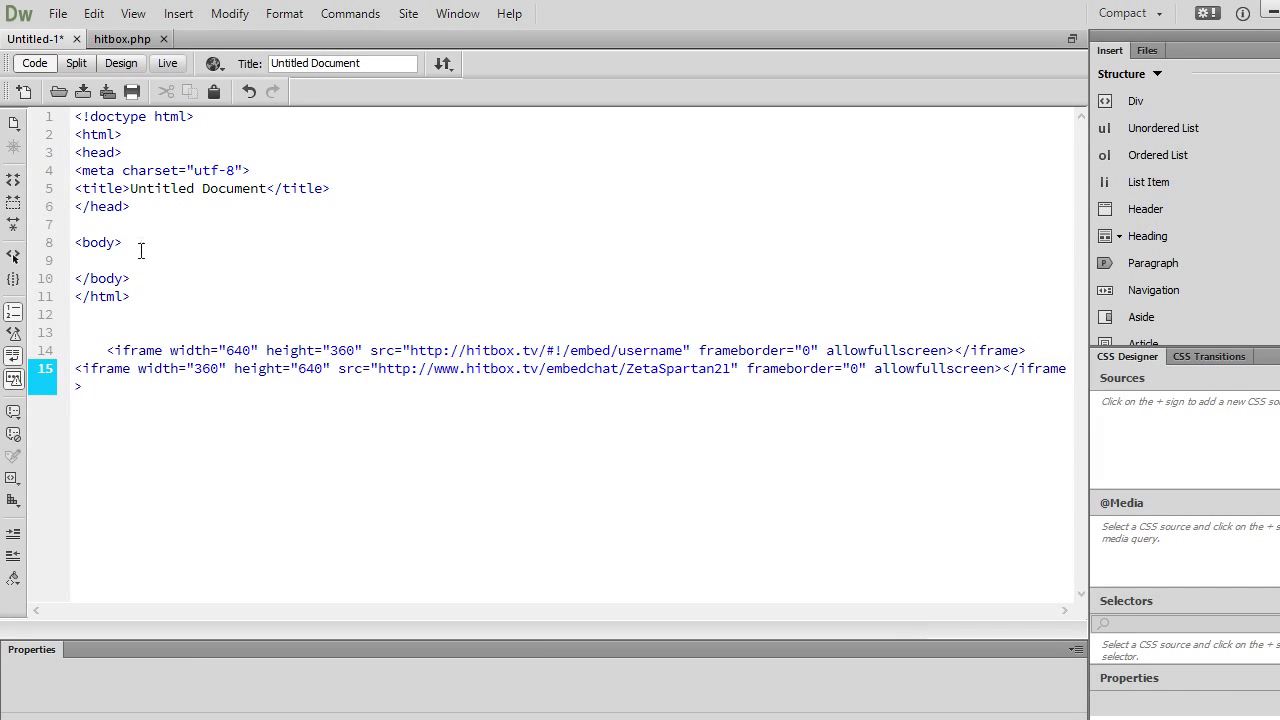
# Paste the Twitch player object code into the body, then copy Twitch's chat iframe code
pyautogui.click(121, 242)
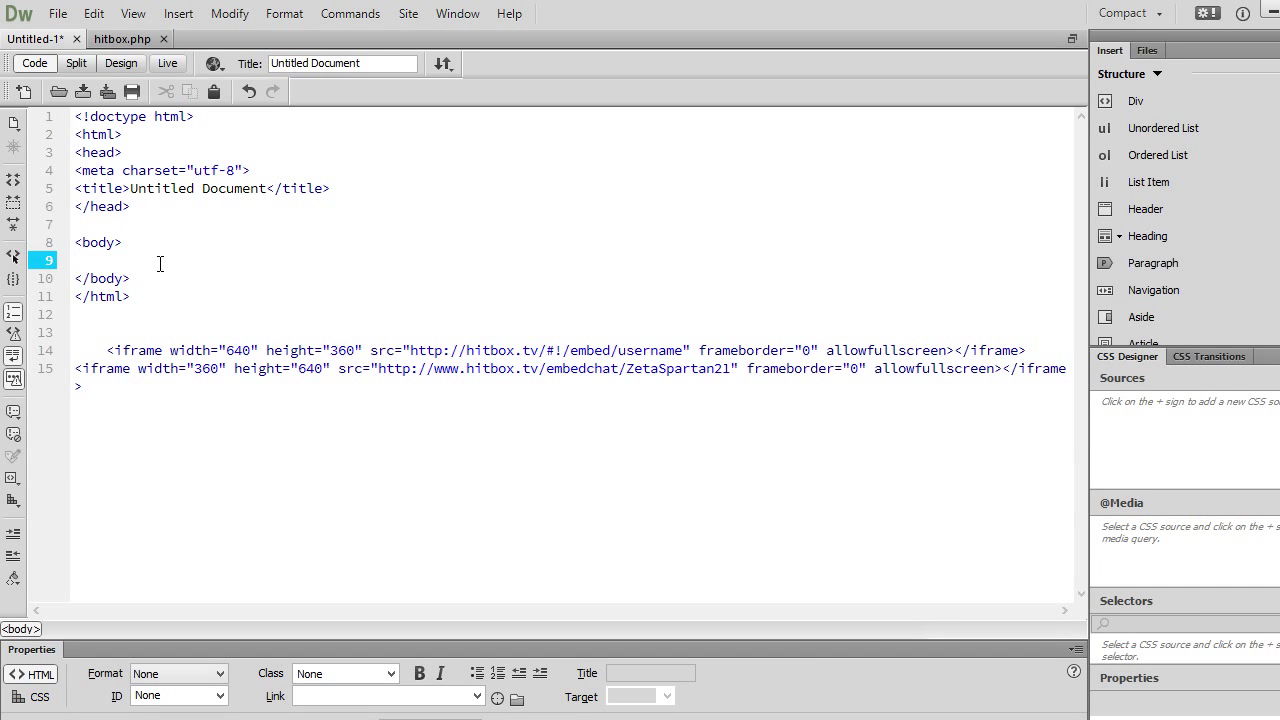
pyautogui.write('<object type="application/x-shockwave-flash"...')
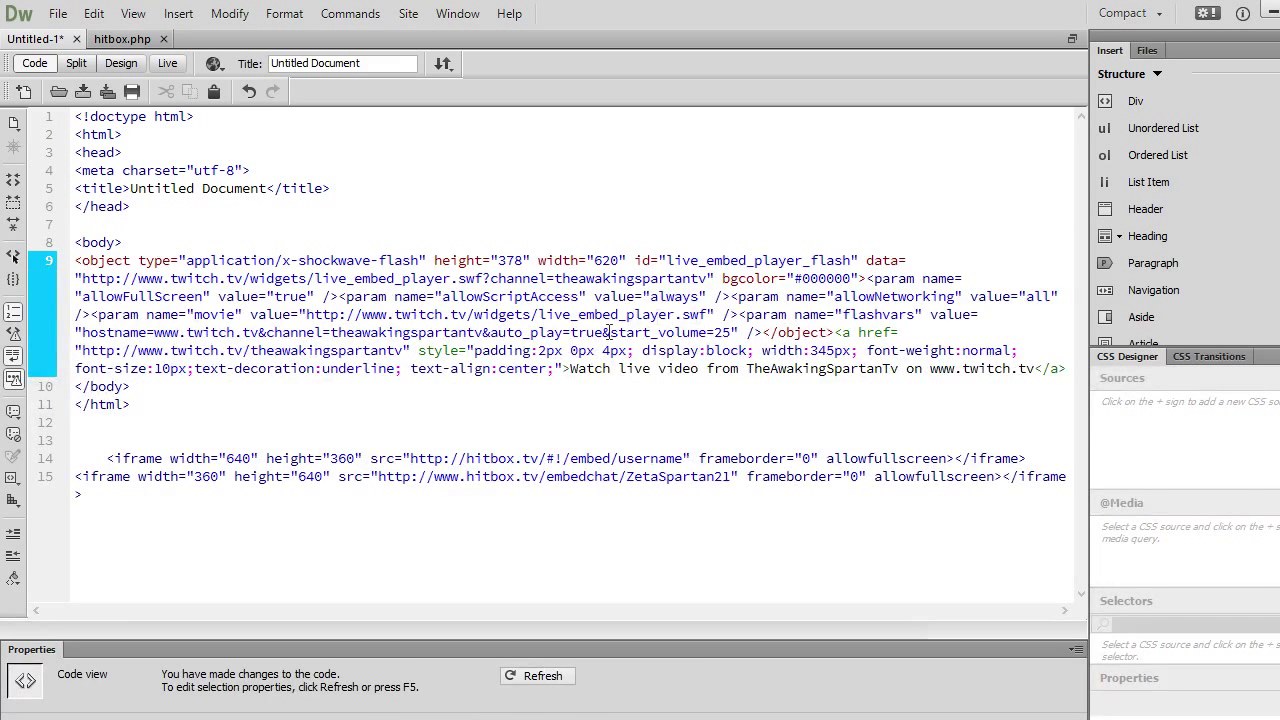
pyautogui.press('Return')
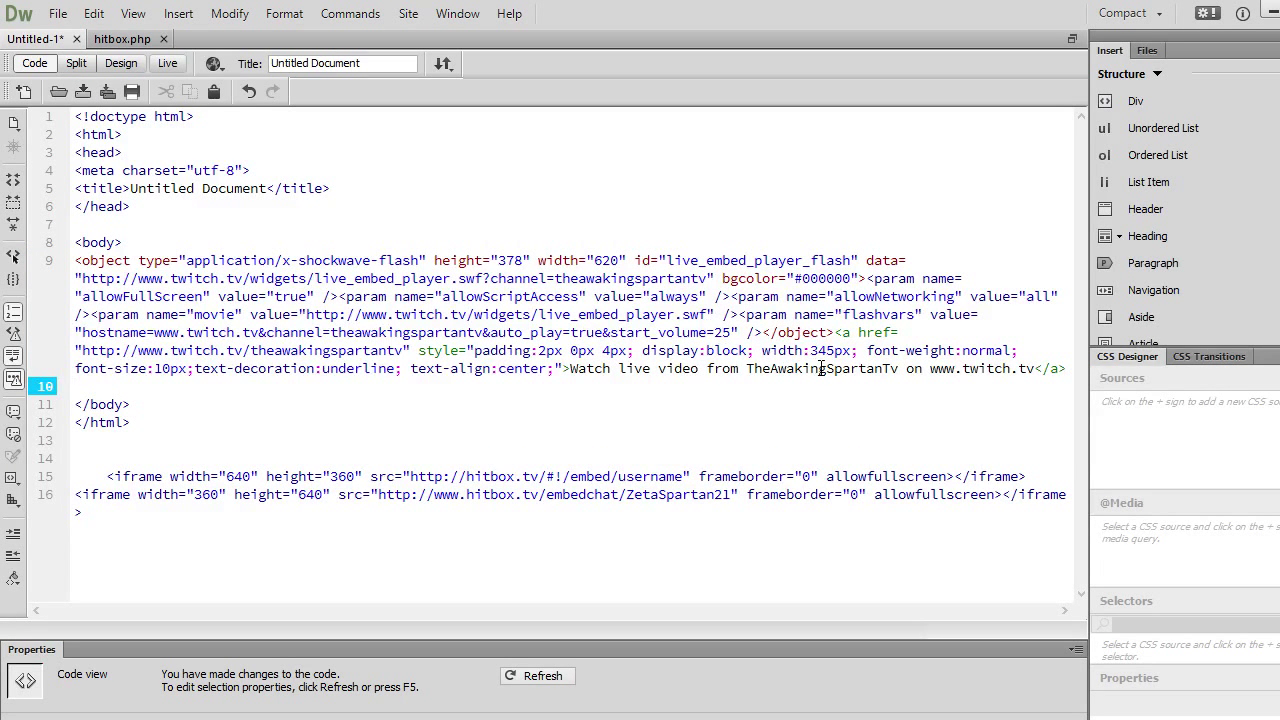
pyautogui.click(78, 386)
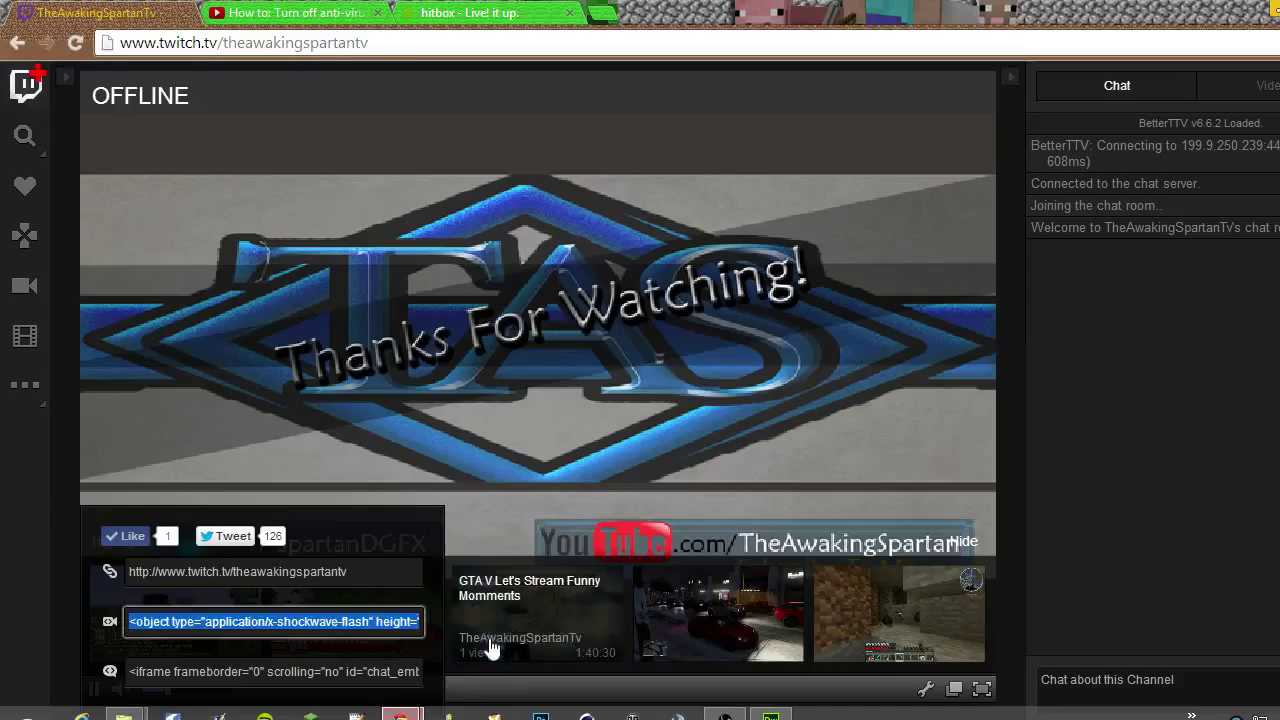
pyautogui.rightClick(272, 671)
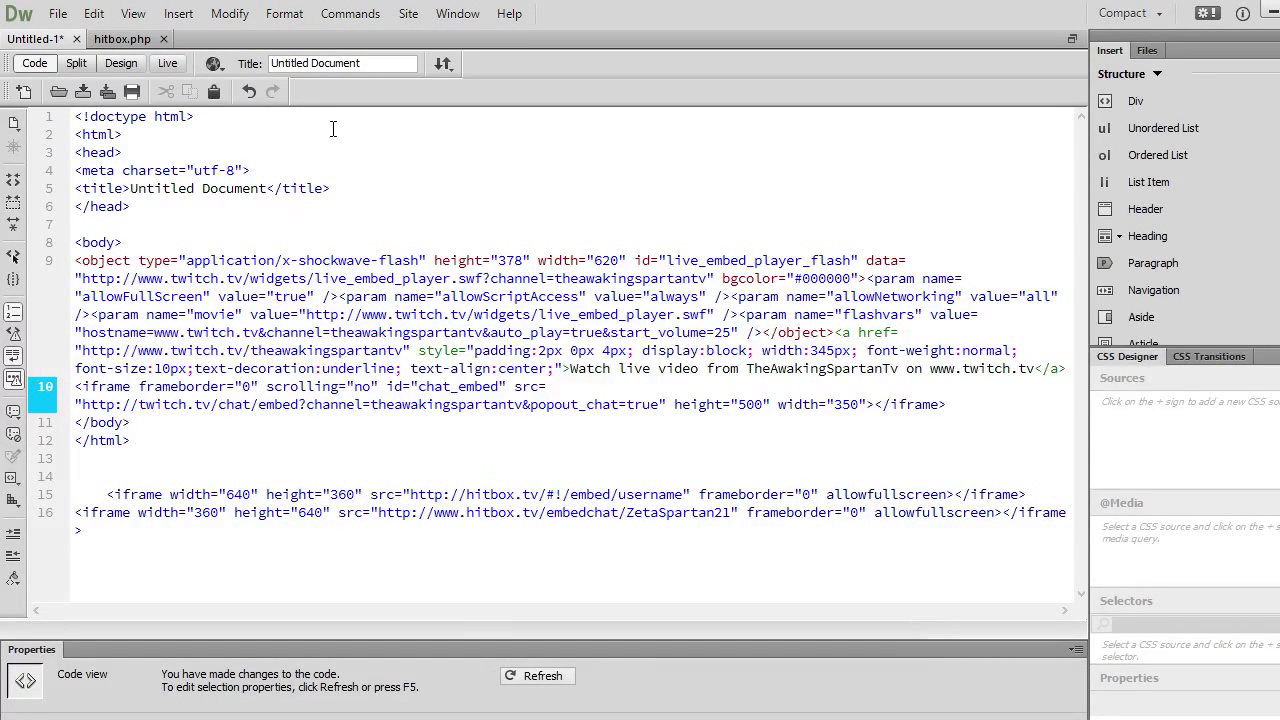
# Preview the player and chat in Design view, then add a line before the closing body tag
pyautogui.click(120, 63)
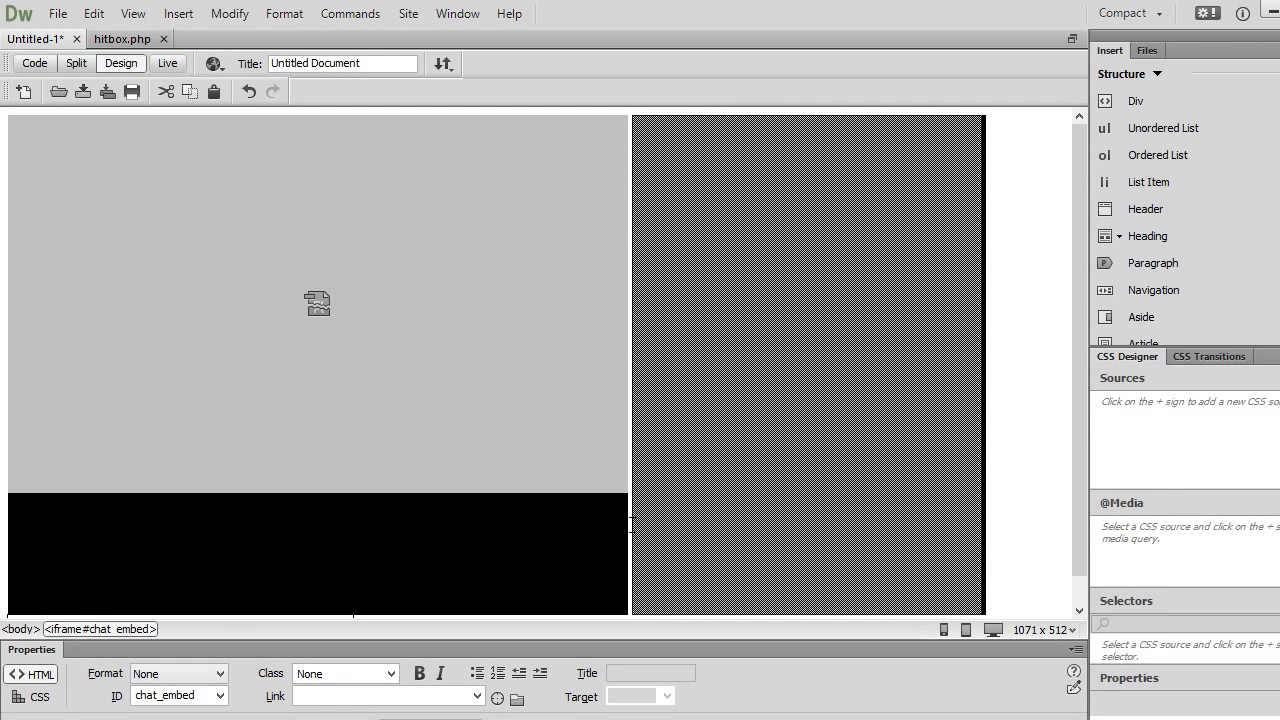
pyautogui.moveTo(513, 420)
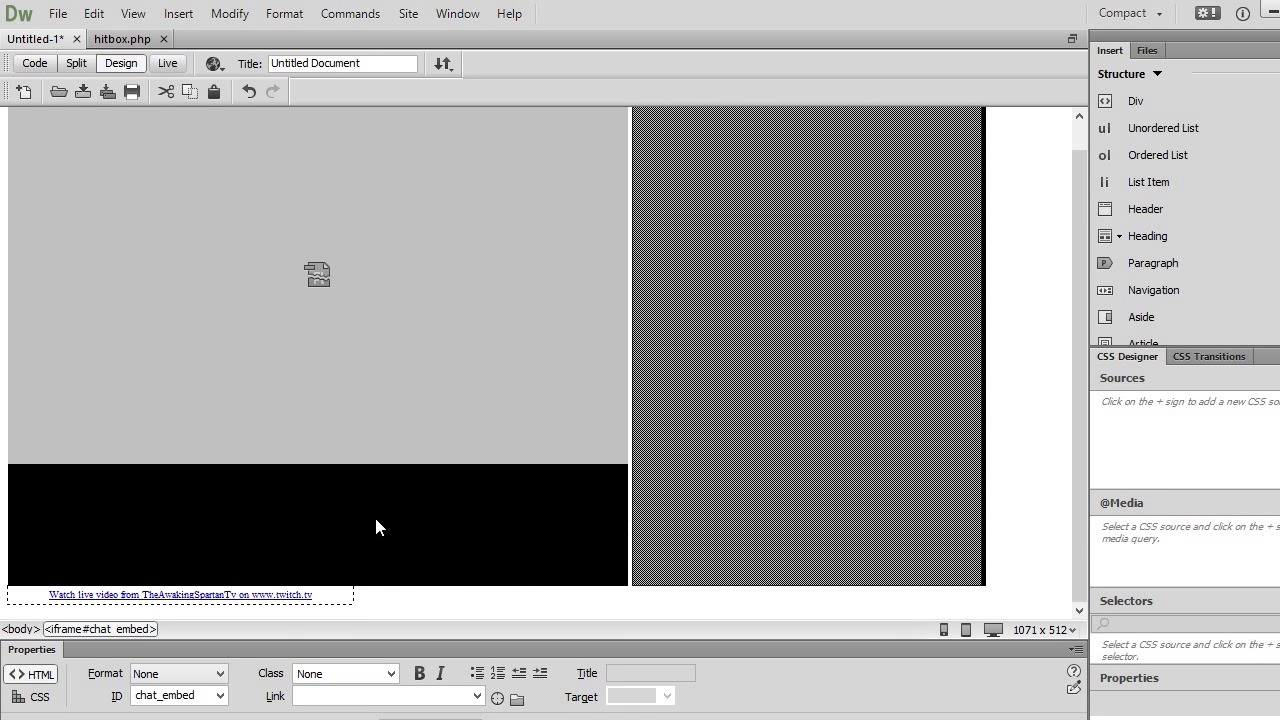
pyautogui.moveTo(238, 531)
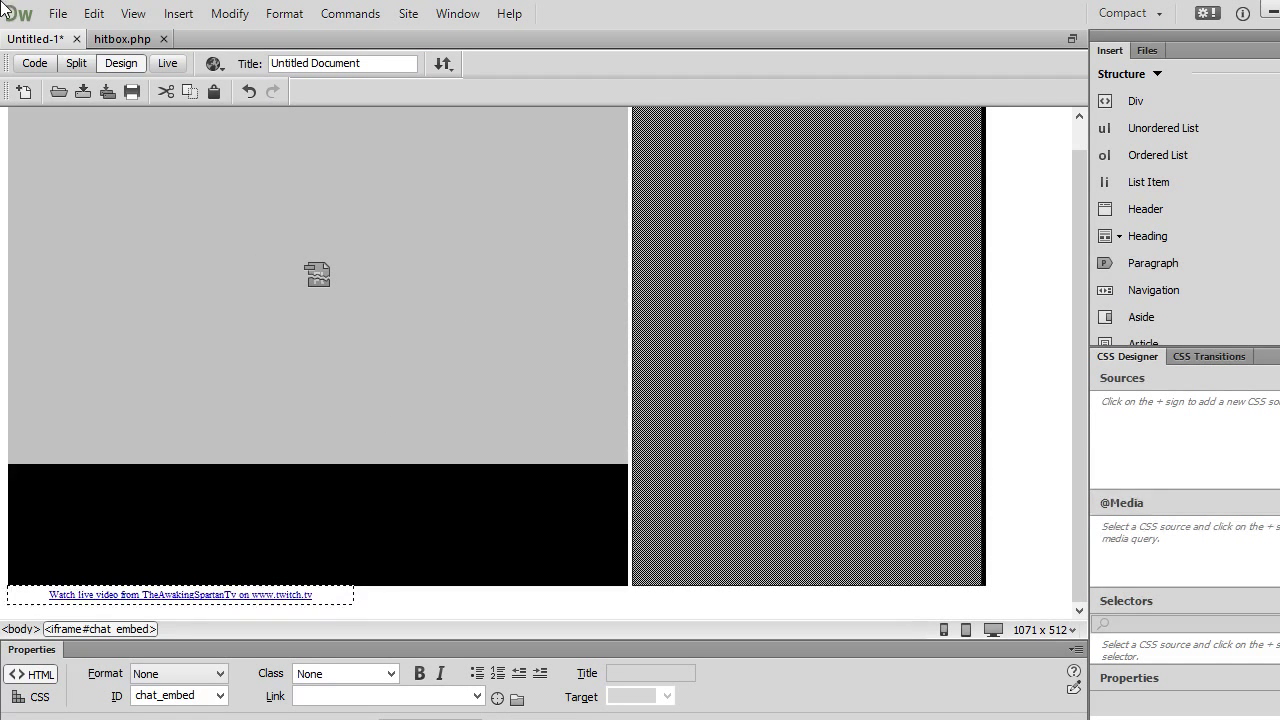
pyautogui.click(34, 63)
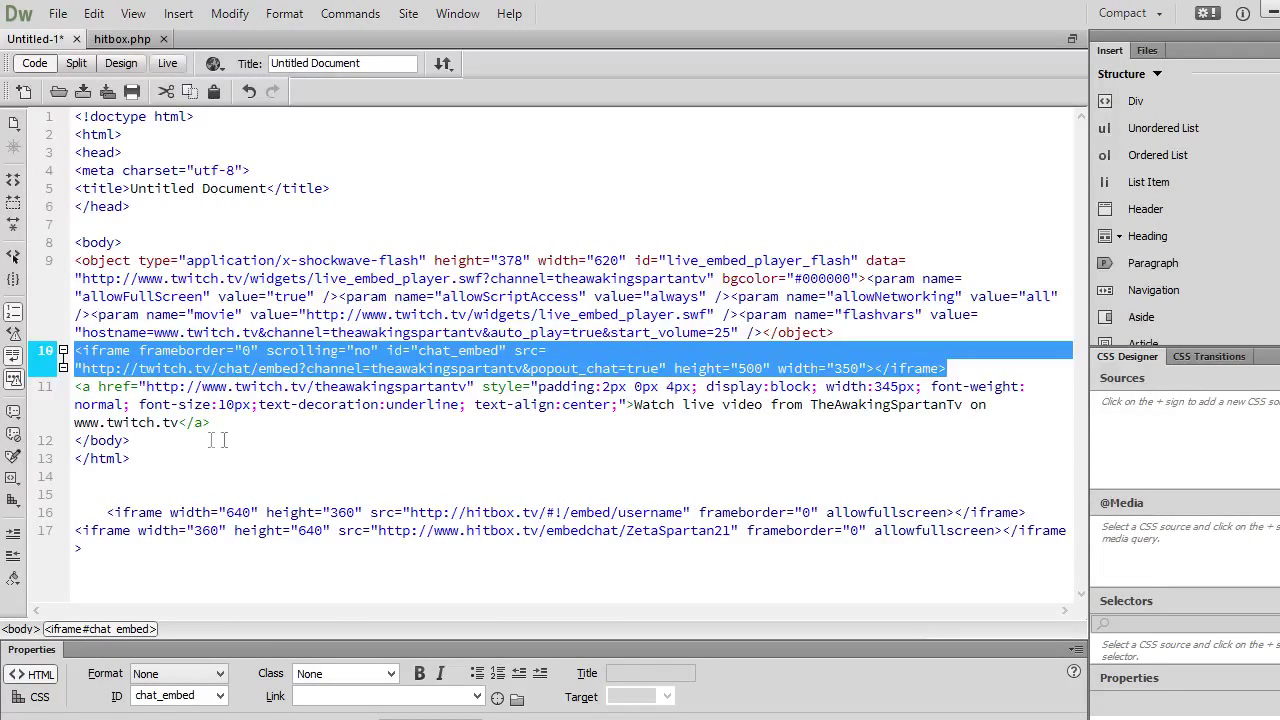
pyautogui.click(231, 443)
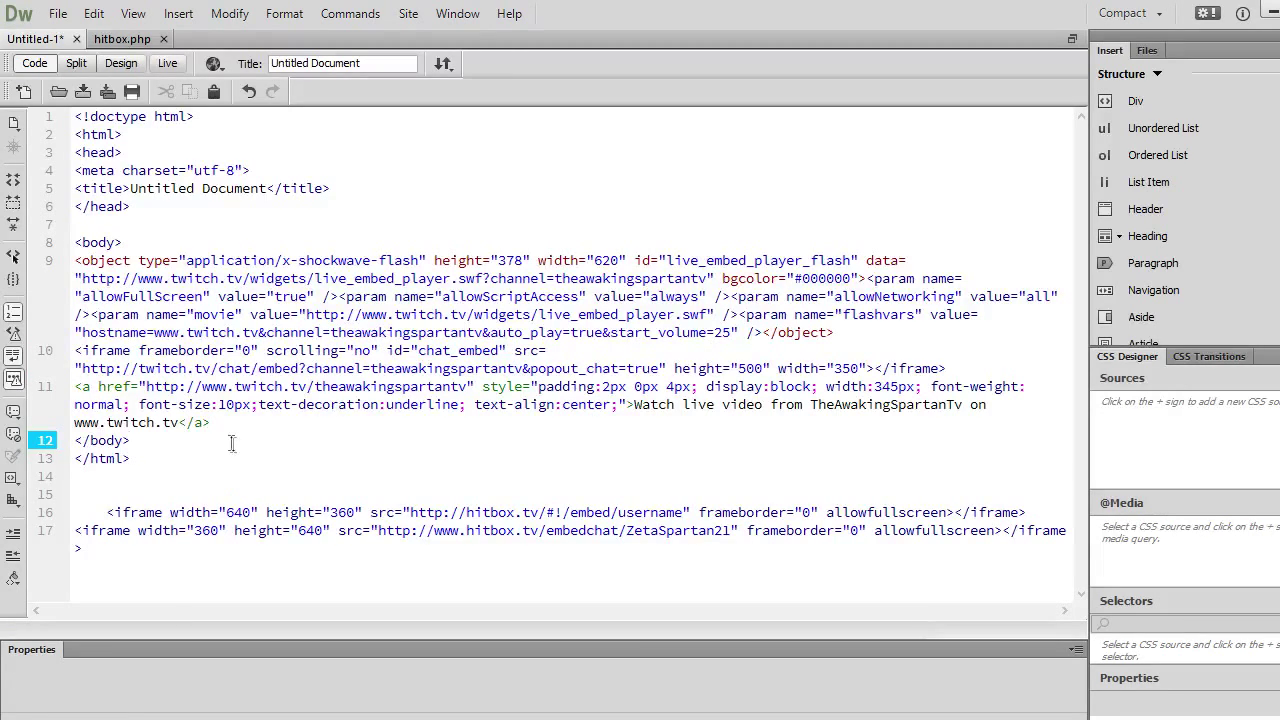
pyautogui.press('Return')
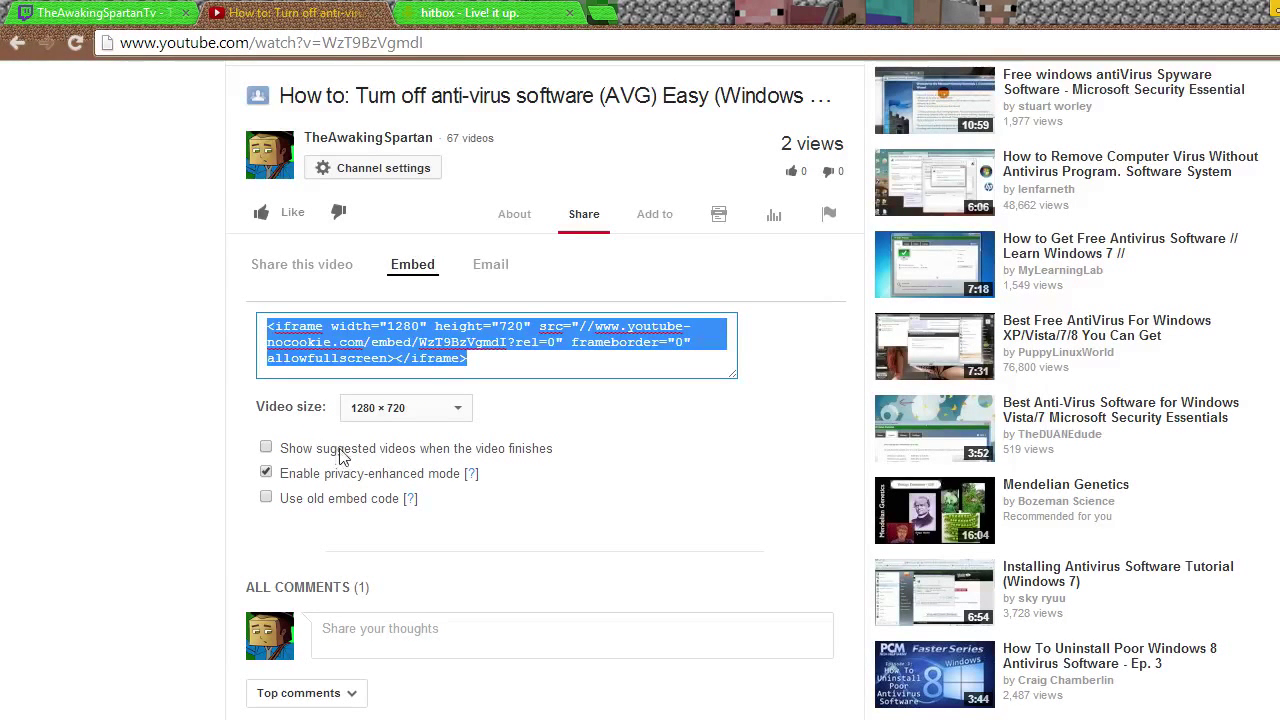
pyautogui.moveTo(378, 428)
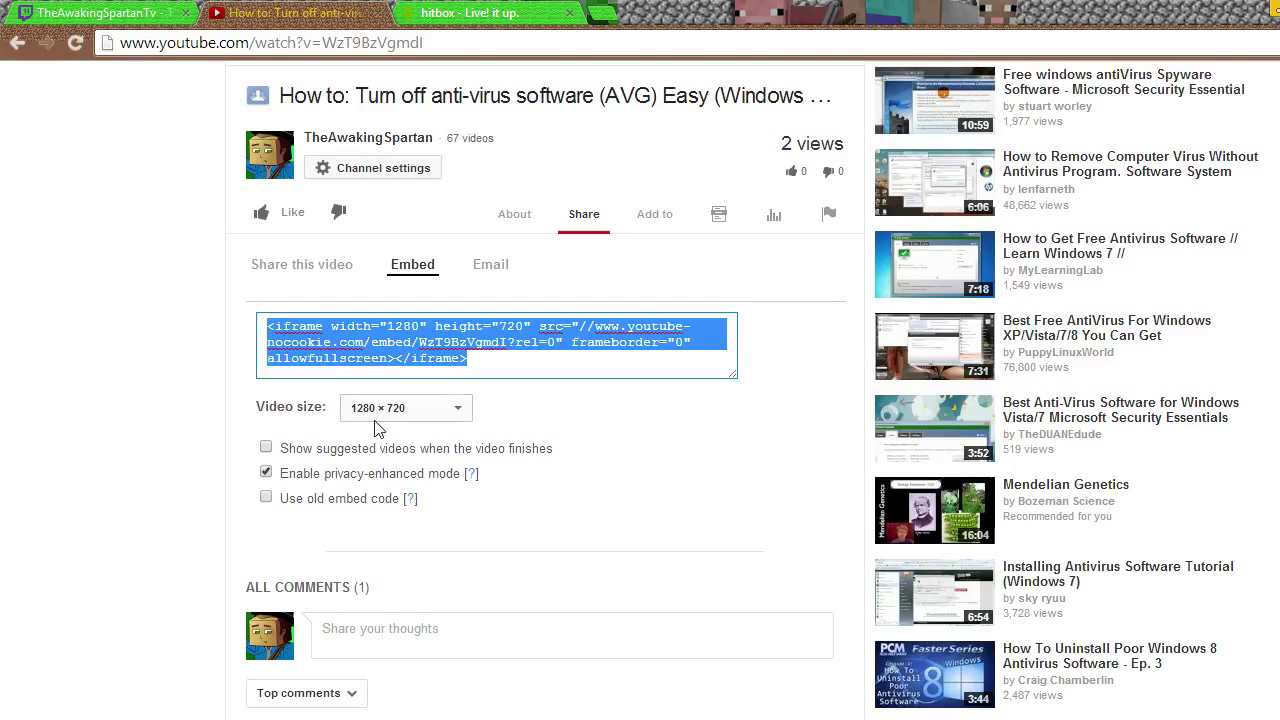
# Choose the 640 × 360 YouTube video size and preview the older object-style embed code
pyautogui.click(405, 407)
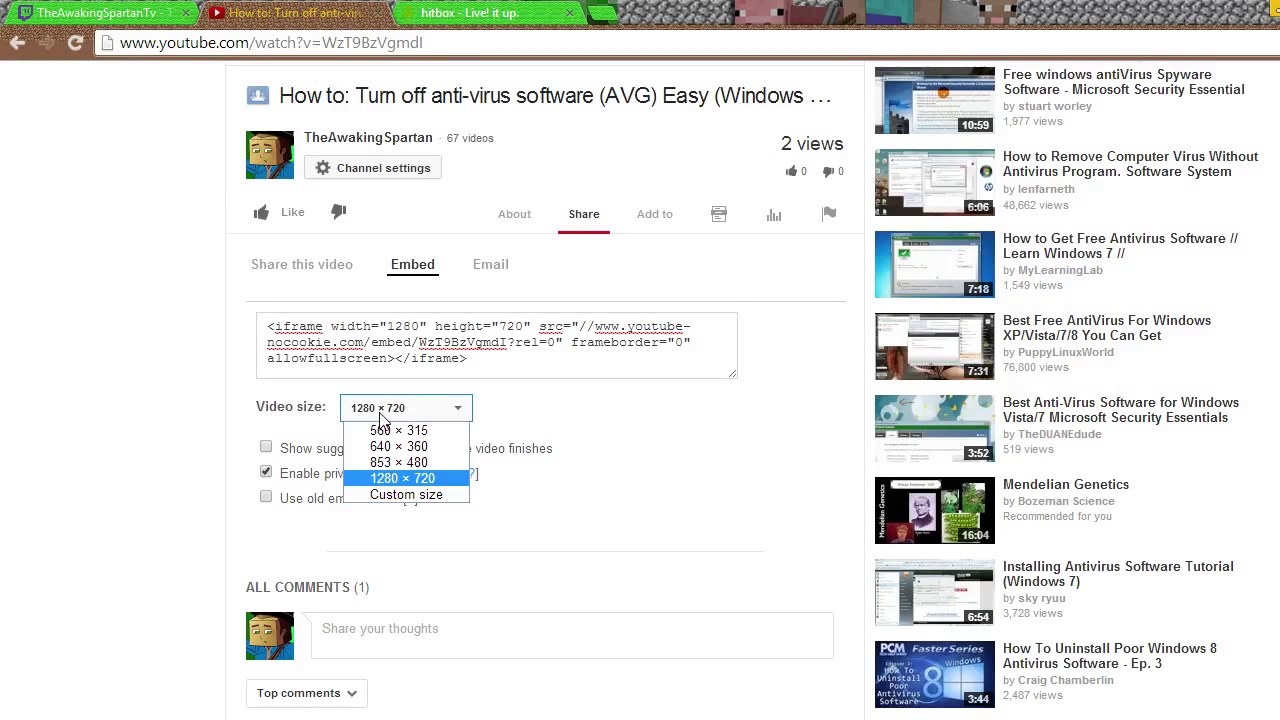
pyautogui.click(398, 446)
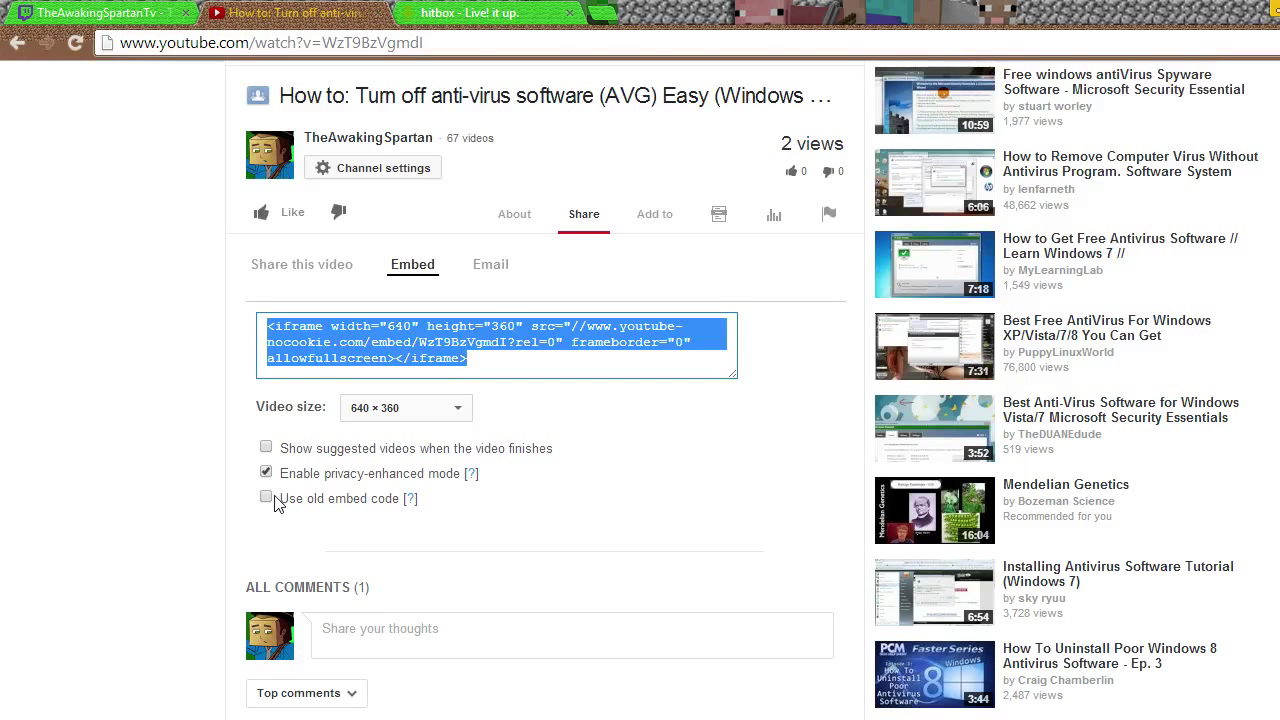
pyautogui.click(500, 340)
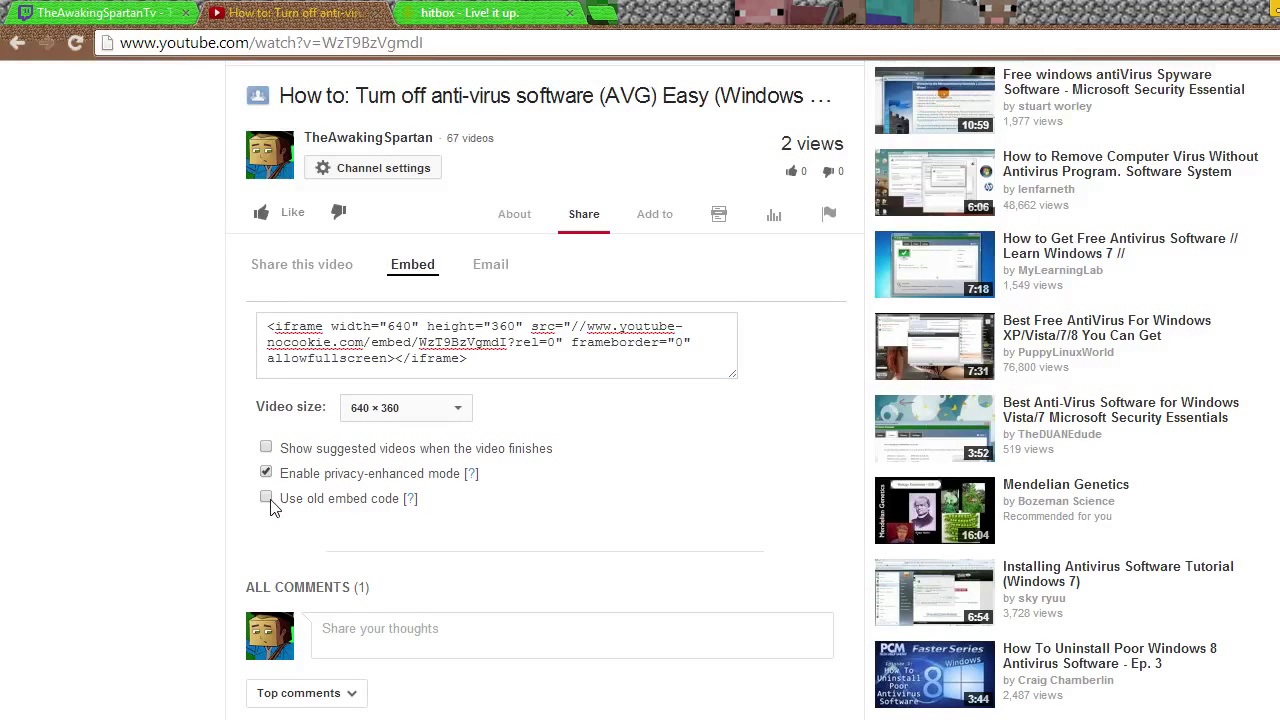
pyautogui.click(266, 498)
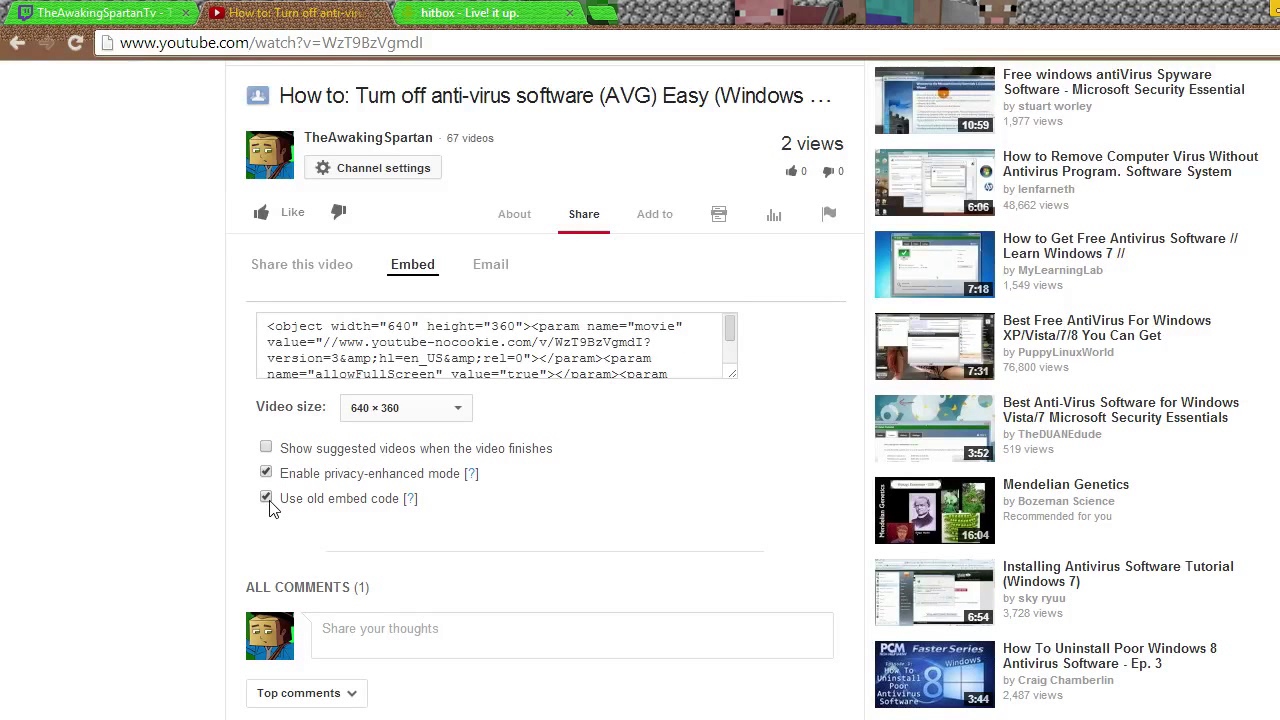
# Restore iframe code, disable suggested videos, enable privacy-enhanced mode, and copy the code
pyautogui.click(266, 498)
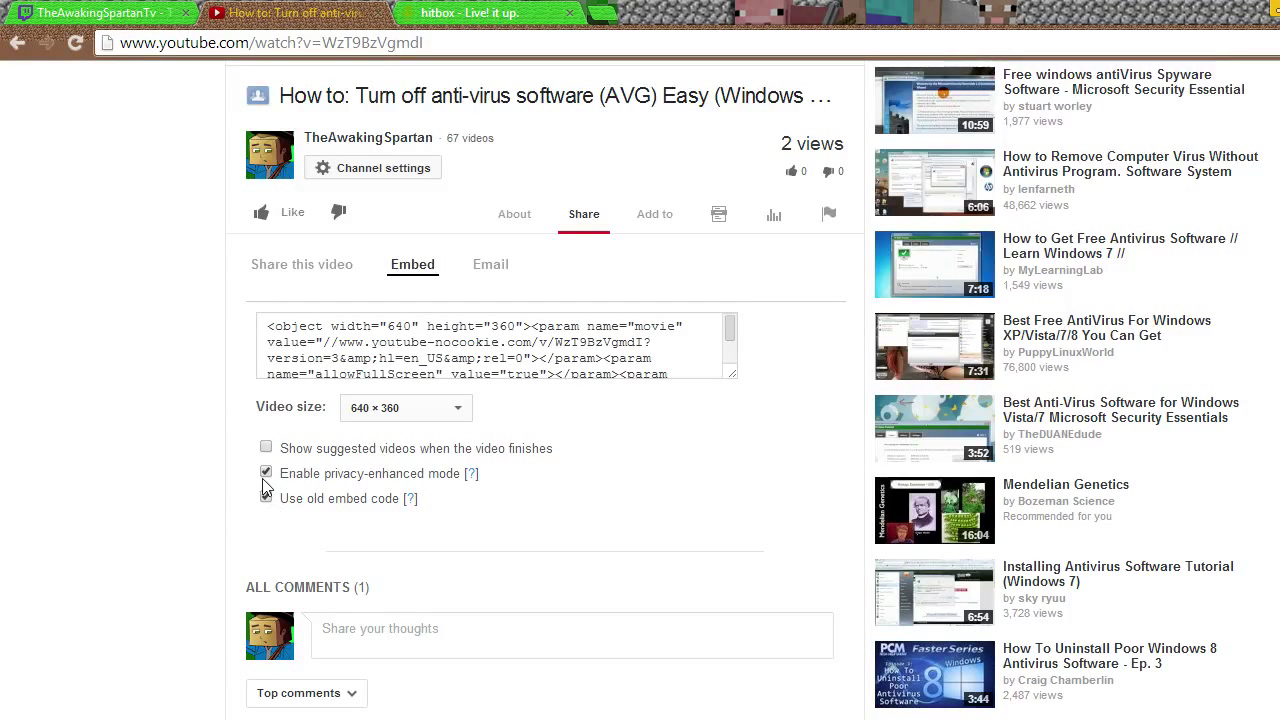
pyautogui.click(266, 498)
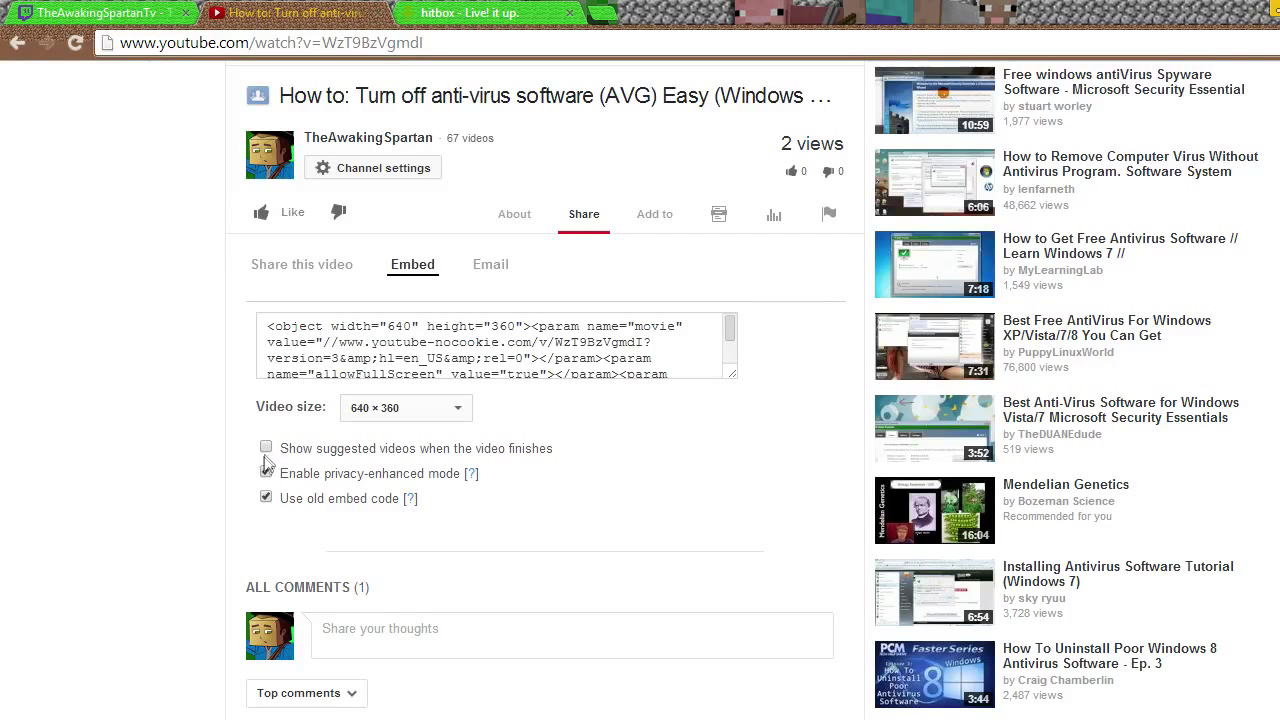
pyautogui.click(266, 498)
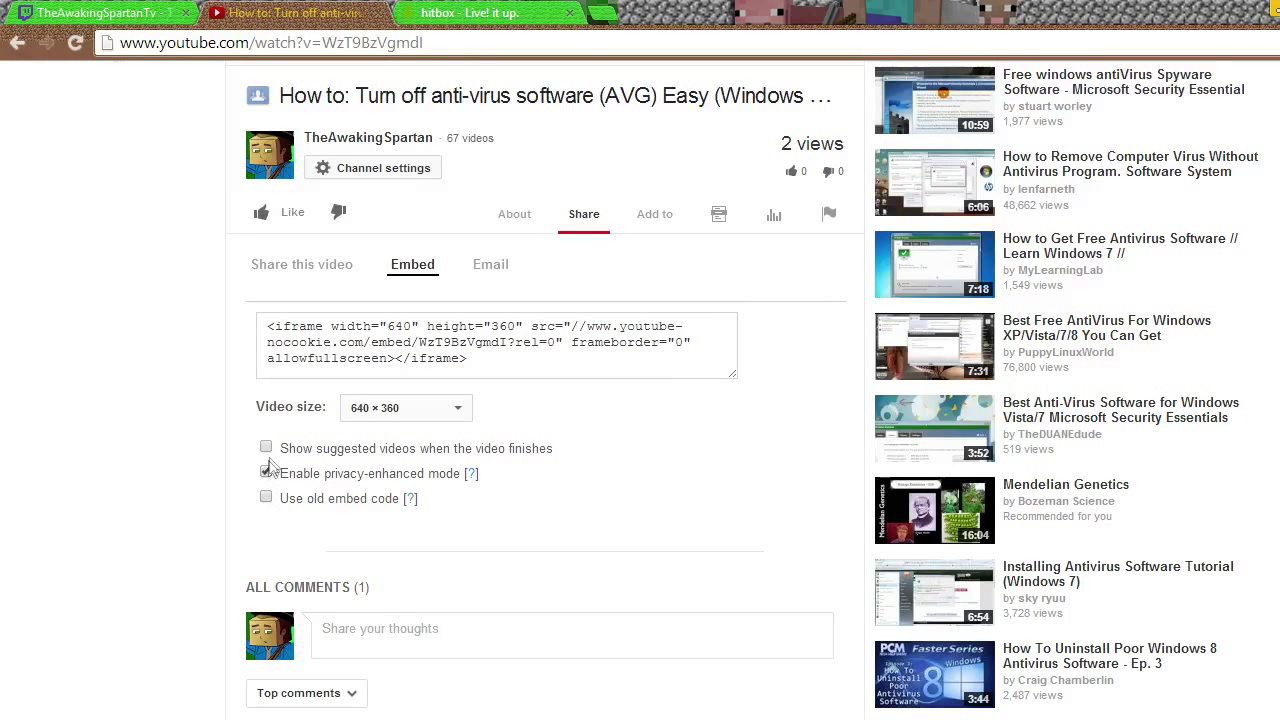
pyautogui.click(266, 473)
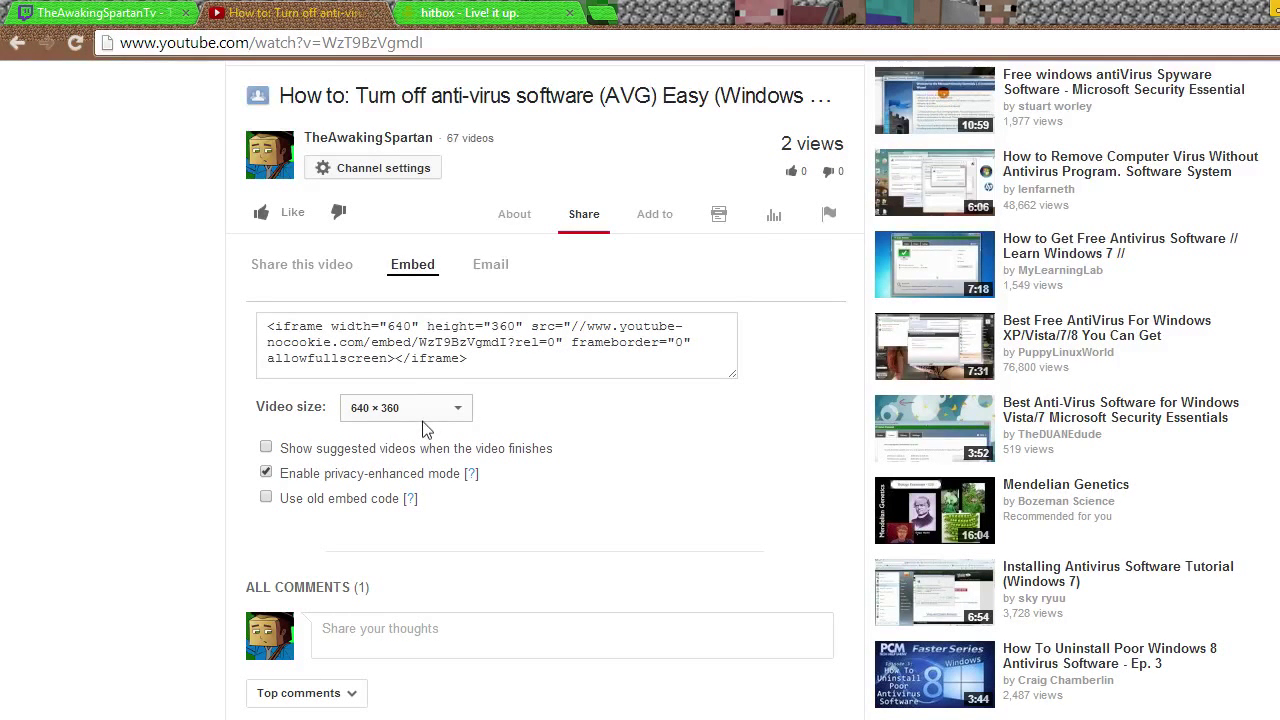
pyautogui.rightClick(460, 345)
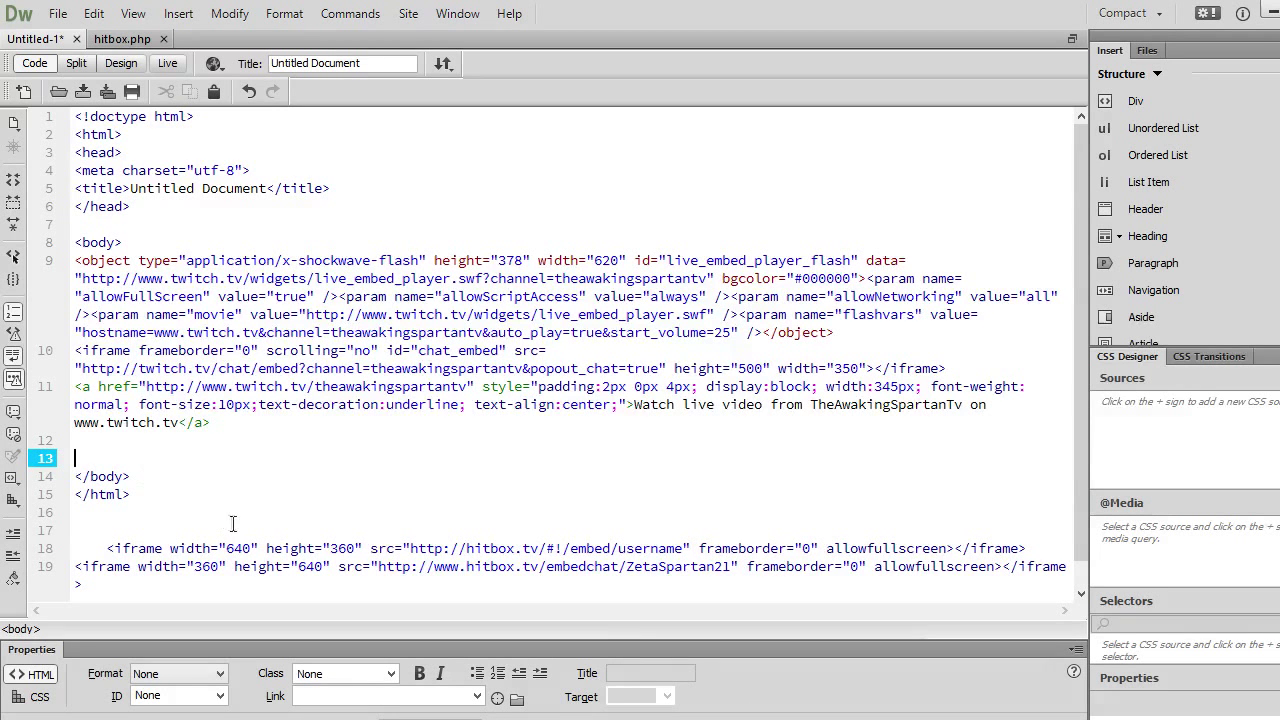
# Paste the 640×360 youtube-nocookie iframe into the body and check it in Design view
pyautogui.write('<iframe width="640" height="360" src="//www.youtube-nocookie.com/embed/WzT9BzVgmdI?rel=0" frameborder="0" allowfullscreen></iframe>')
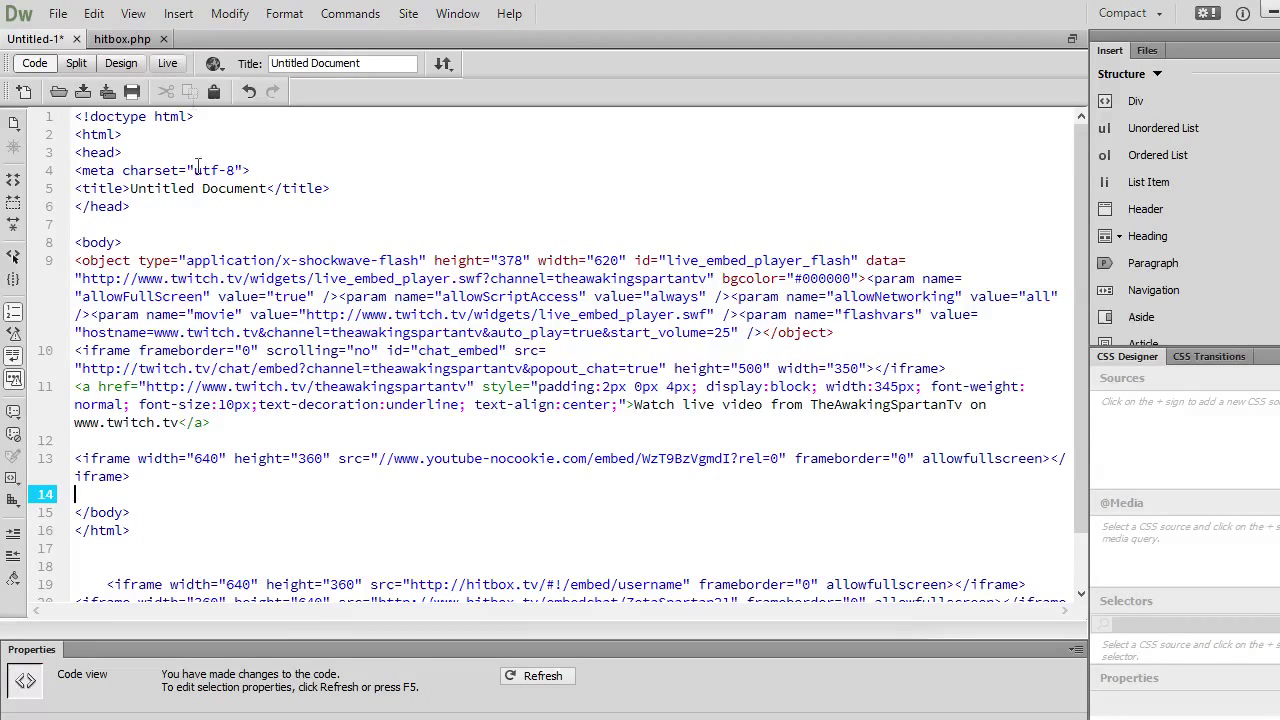
pyautogui.click(121, 63)
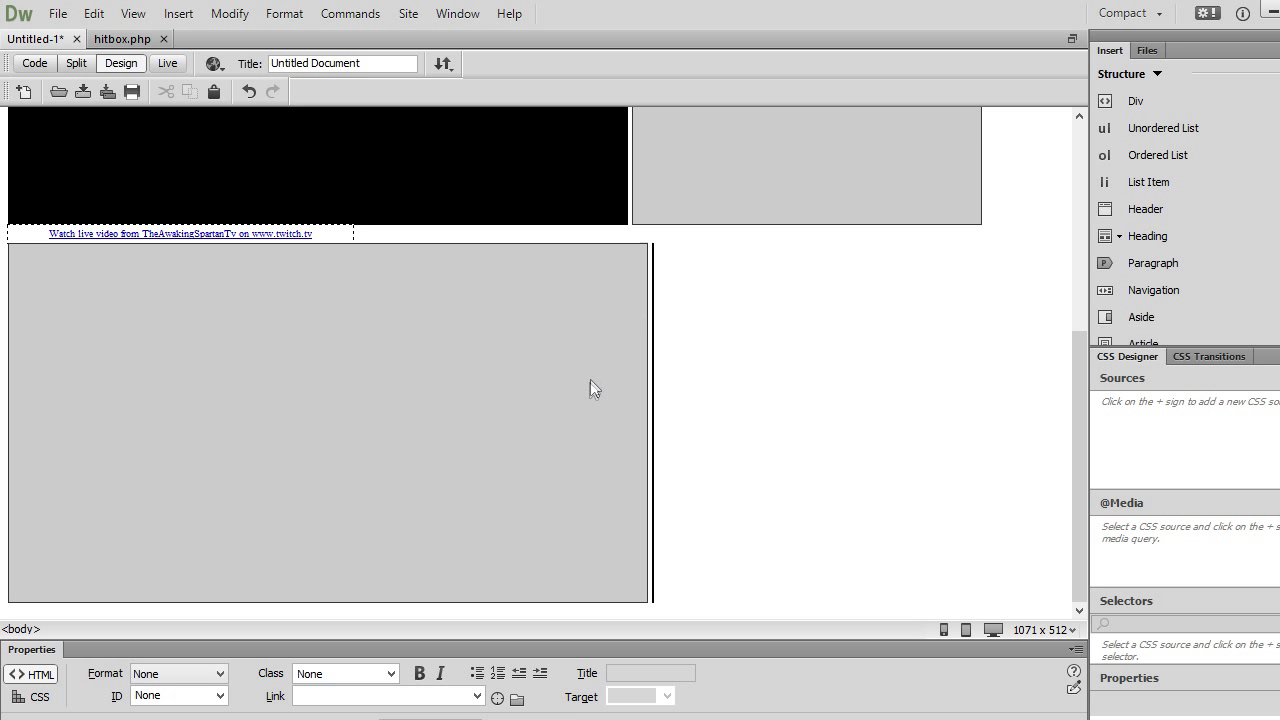
pyautogui.moveTo(390, 147)
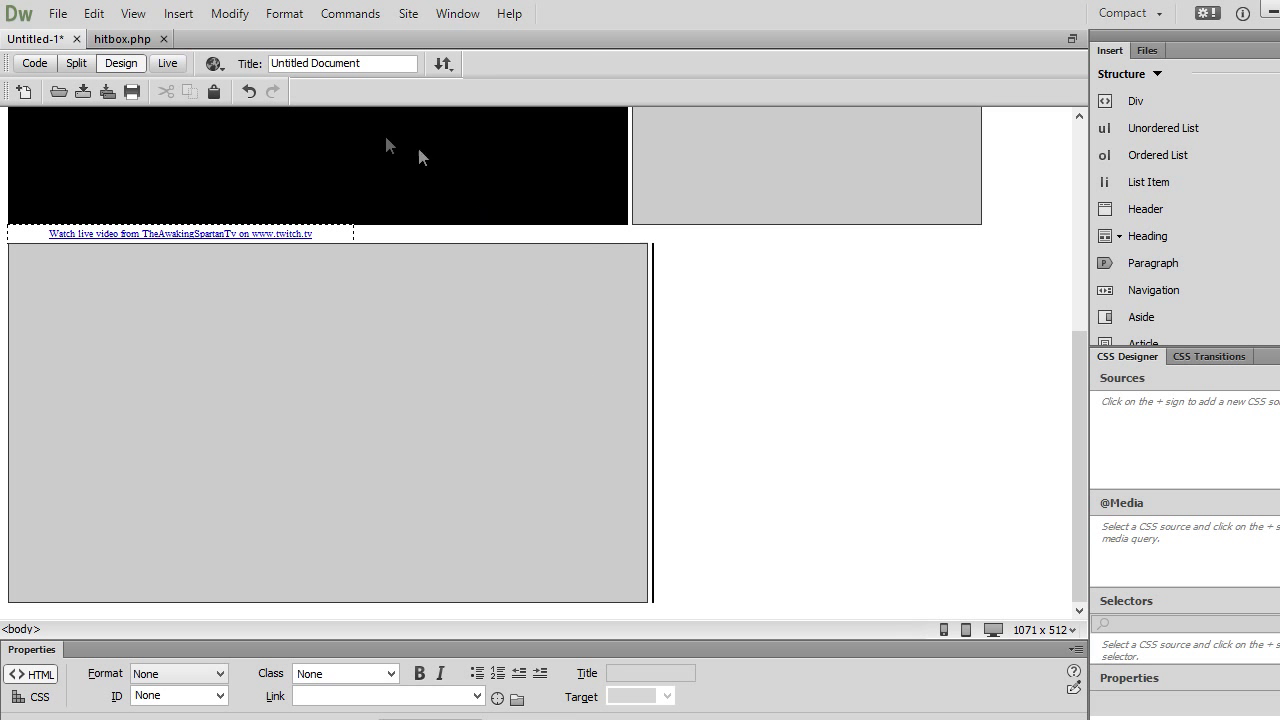
pyautogui.click(34, 63)
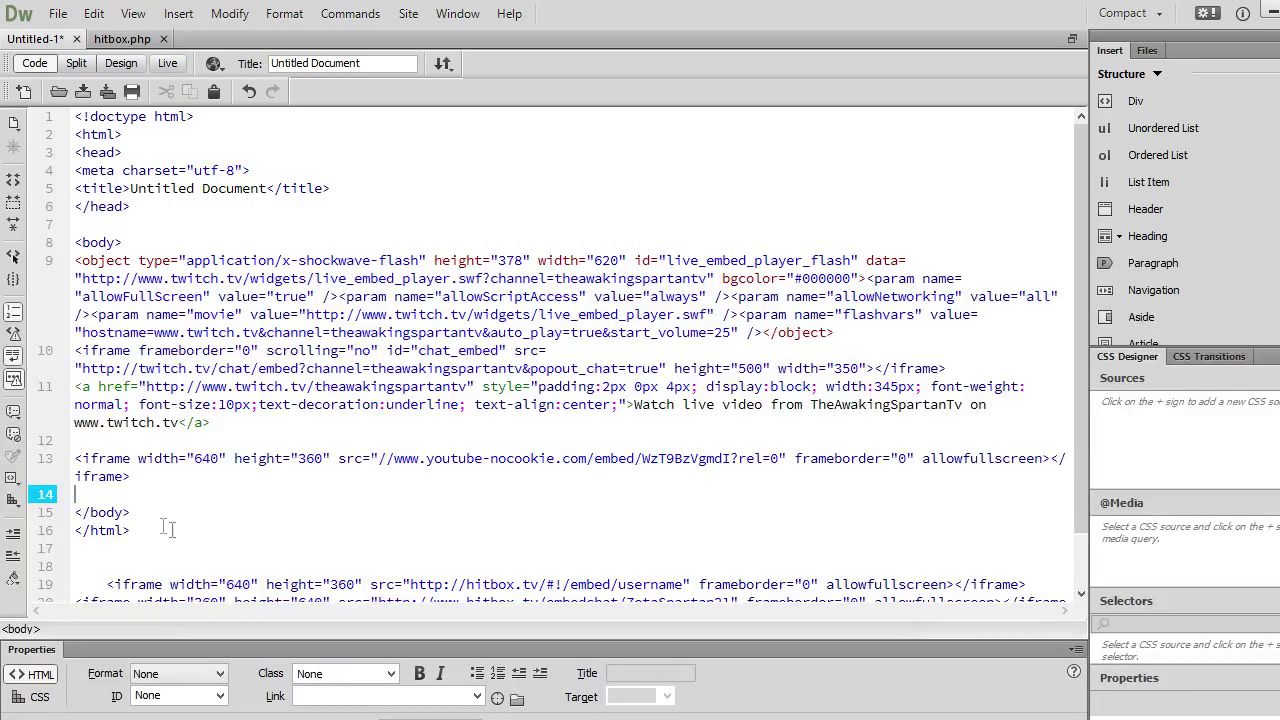
# Start a Hitbox iframe on a new line with width 640 and height 360
pyautogui.press('Return')
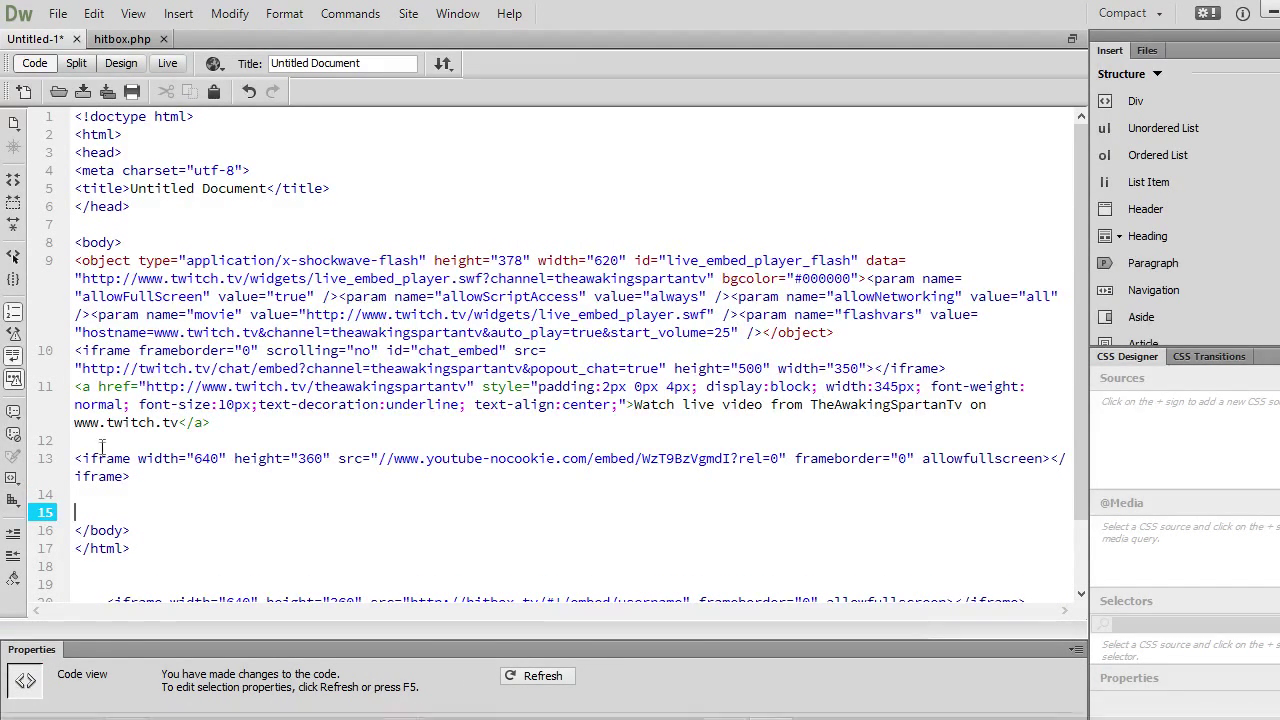
pyautogui.scroll(-3)
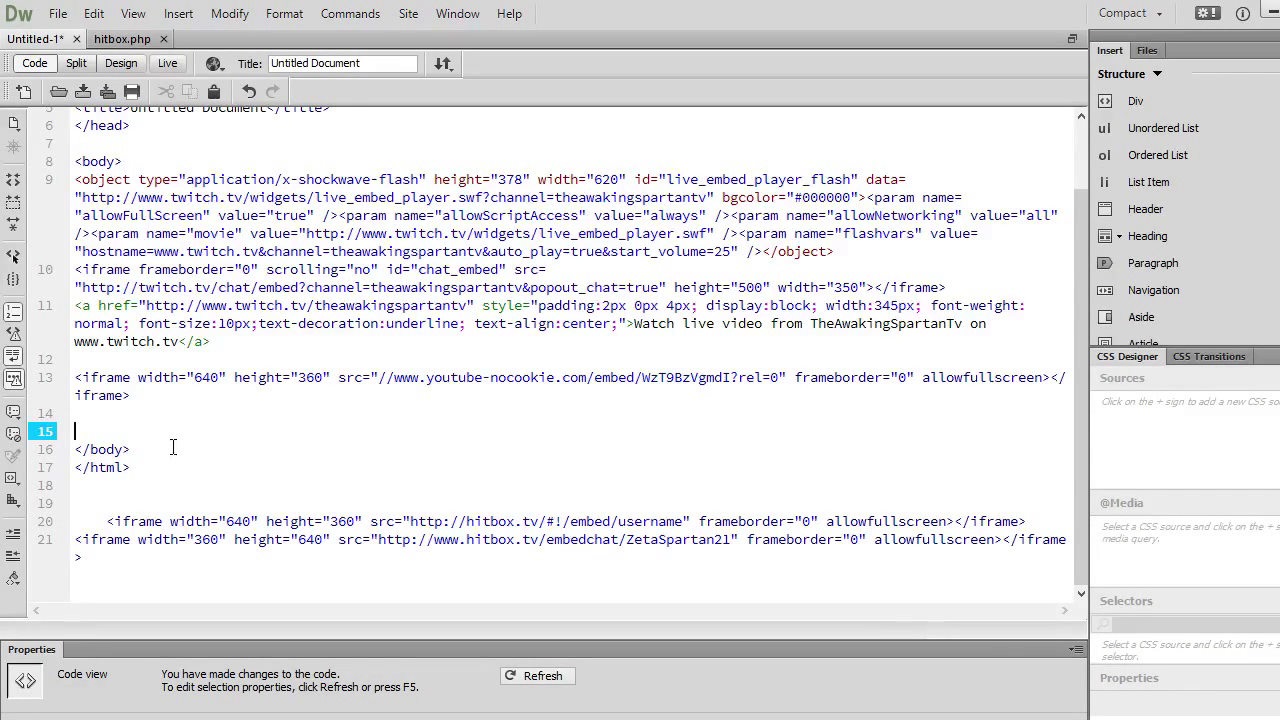
pyautogui.moveTo(301, 481)
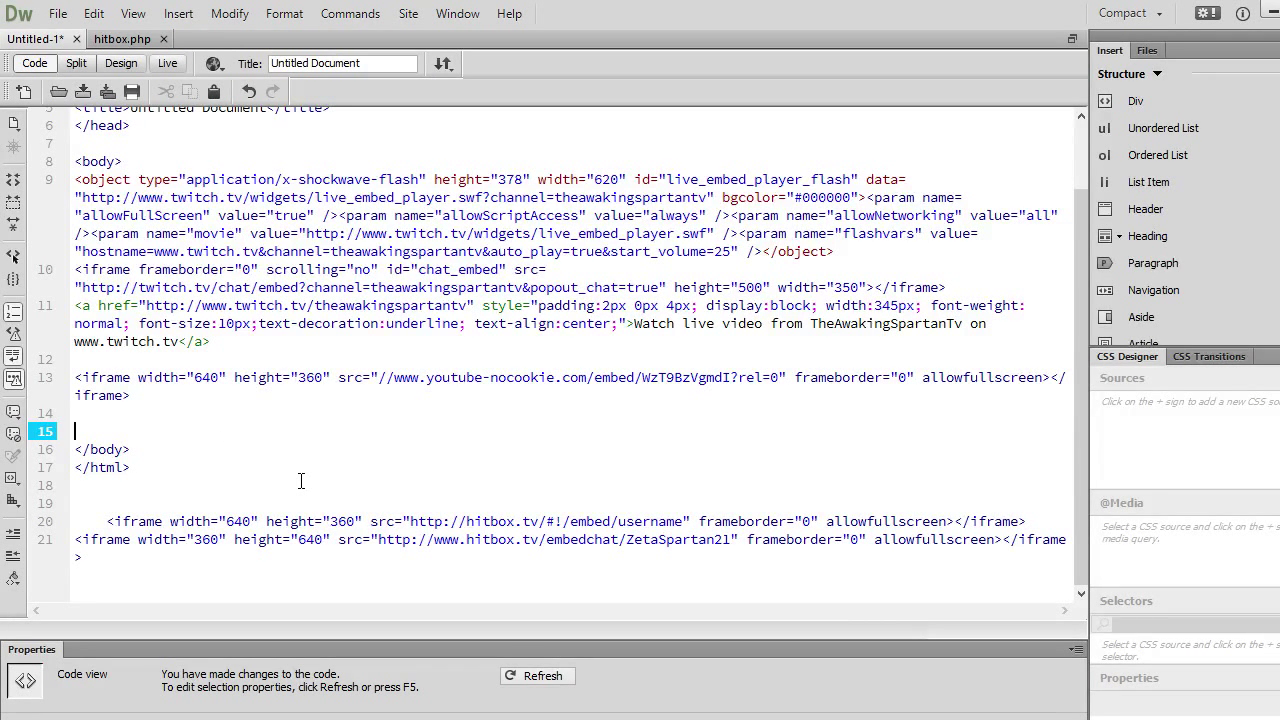
pyautogui.write('<if')
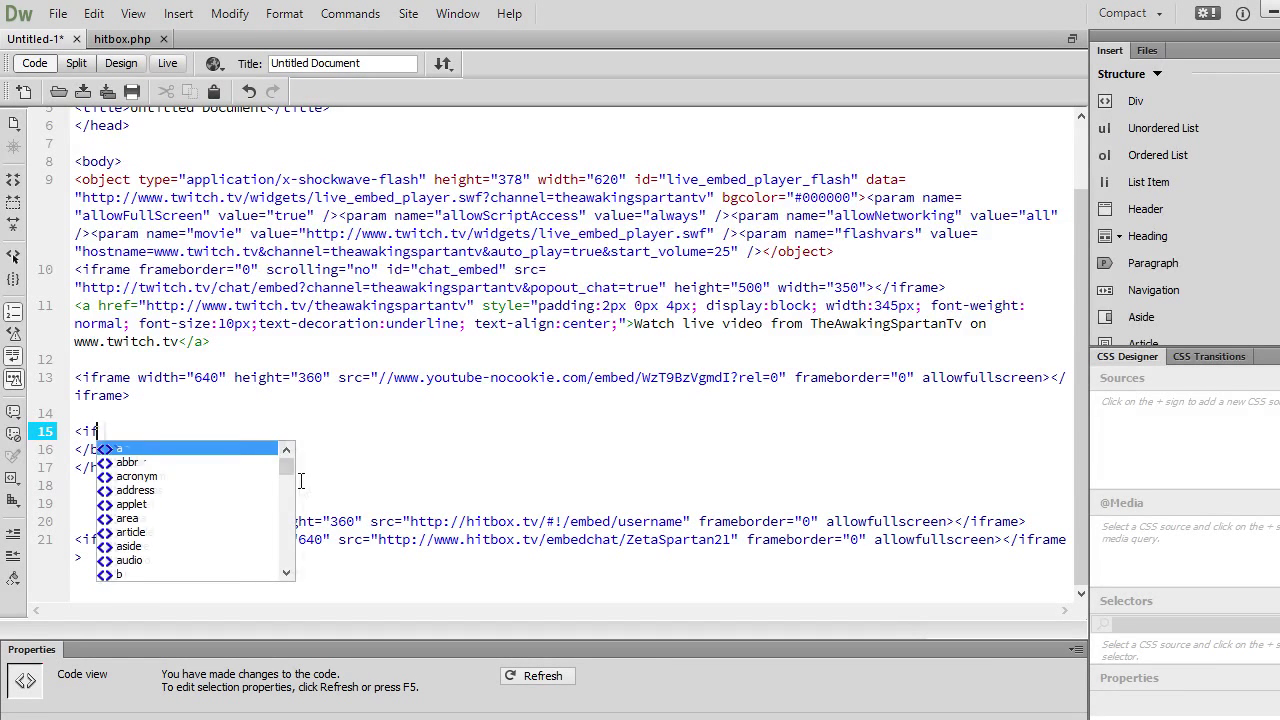
pyautogui.write('iframe')
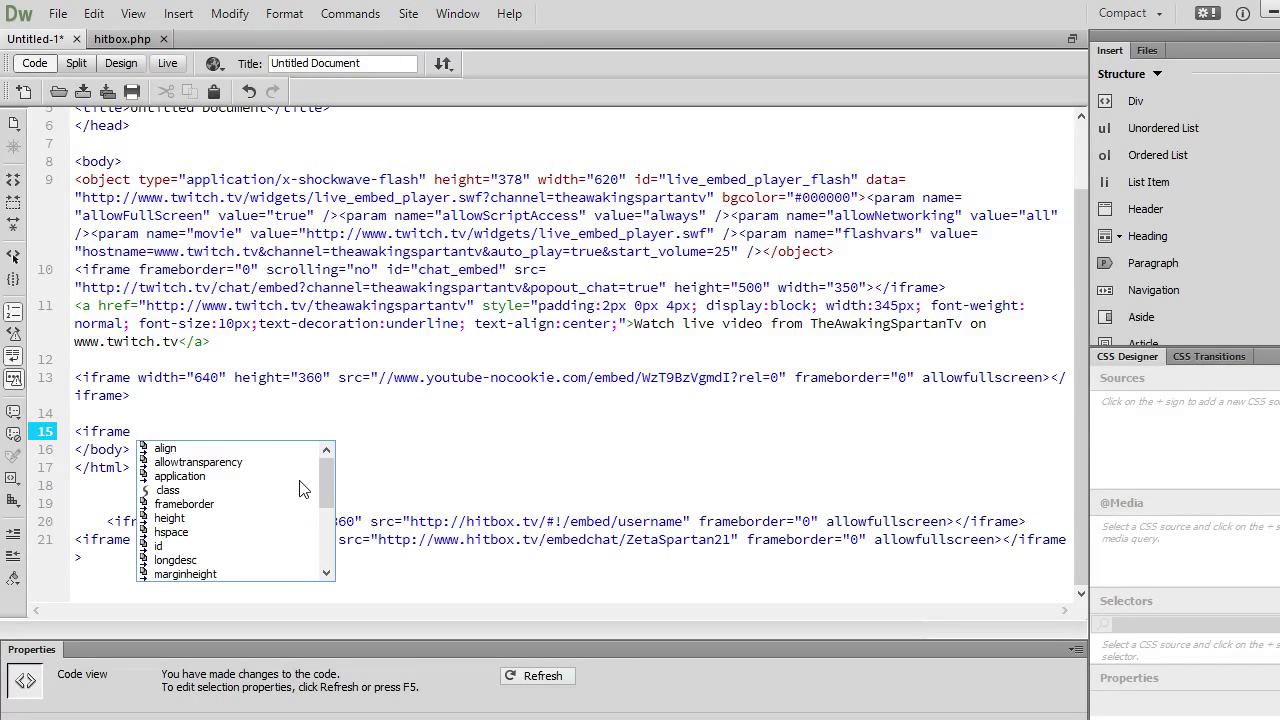
pyautogui.write('width=')
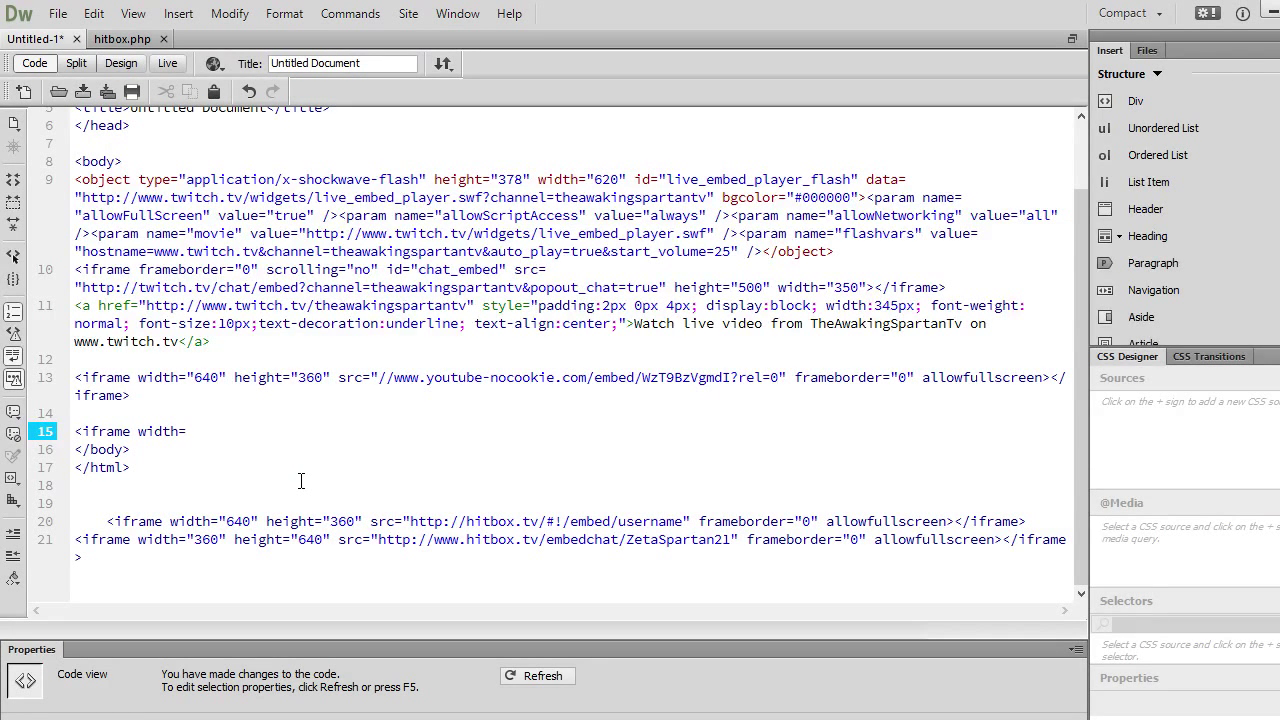
pyautogui.write('"')
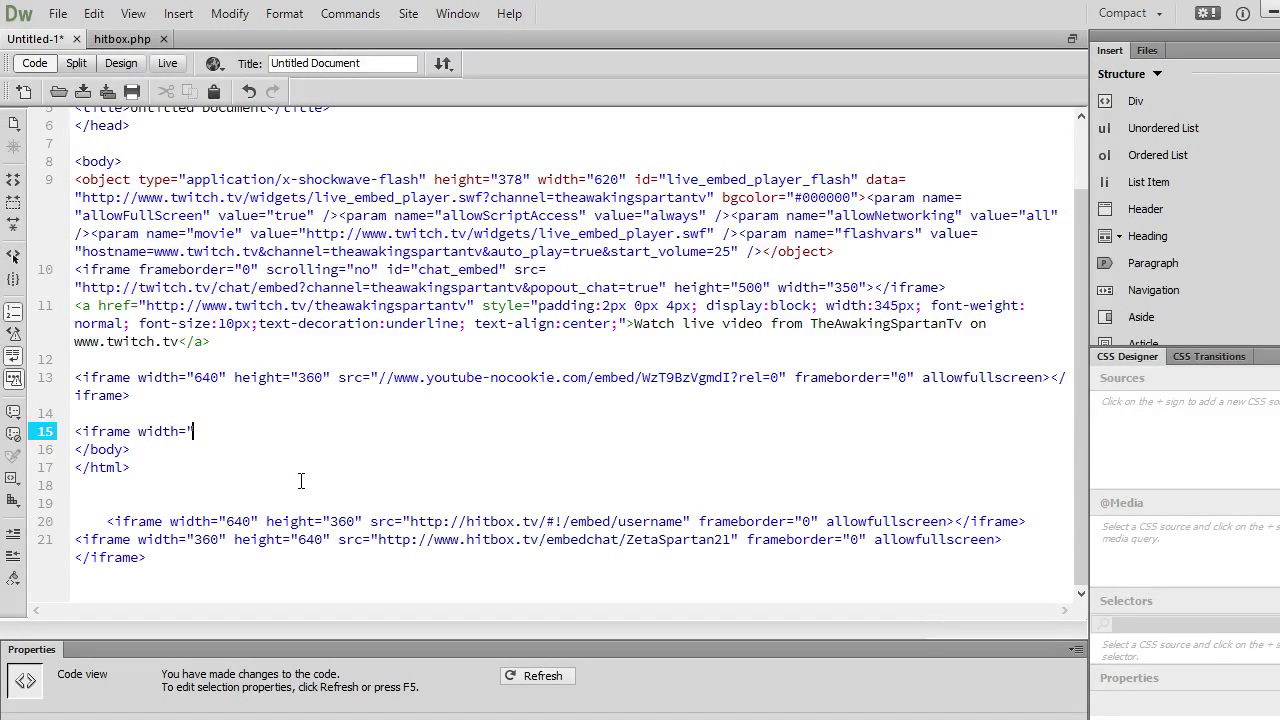
pyautogui.write('6')
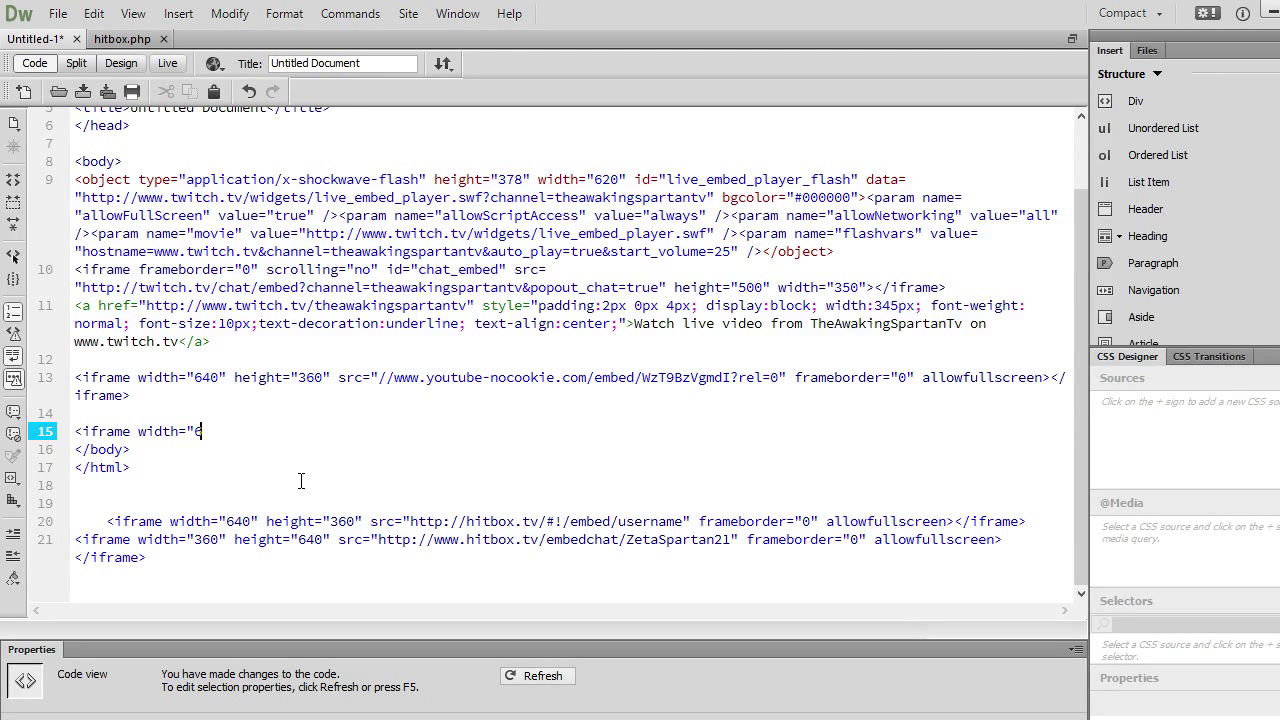
pyautogui.write('40')
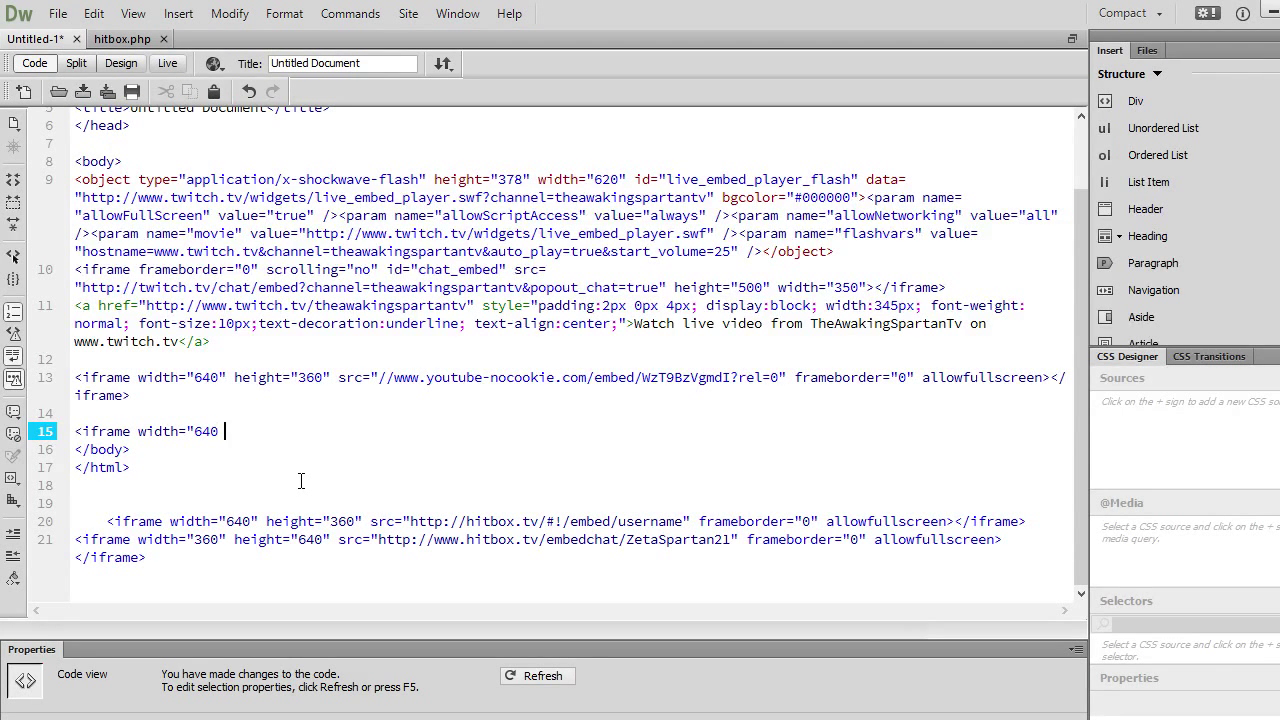
pyautogui.write('"')
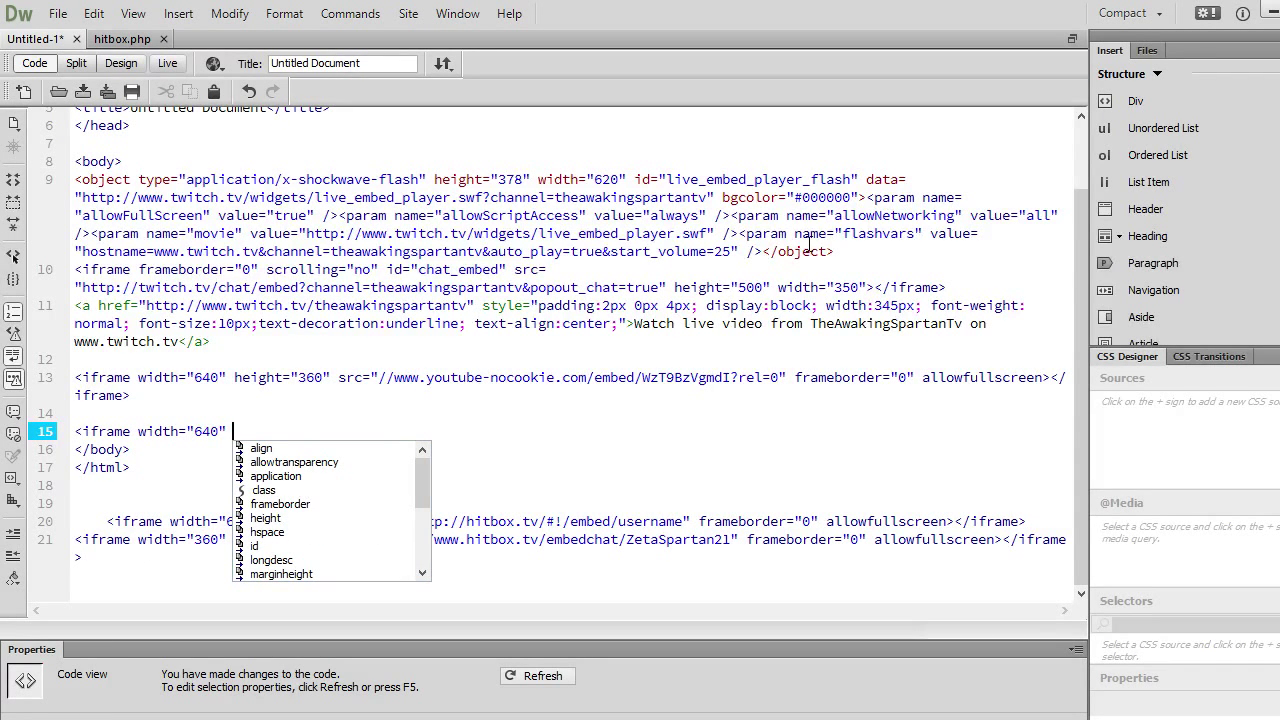
pyautogui.write('height="')
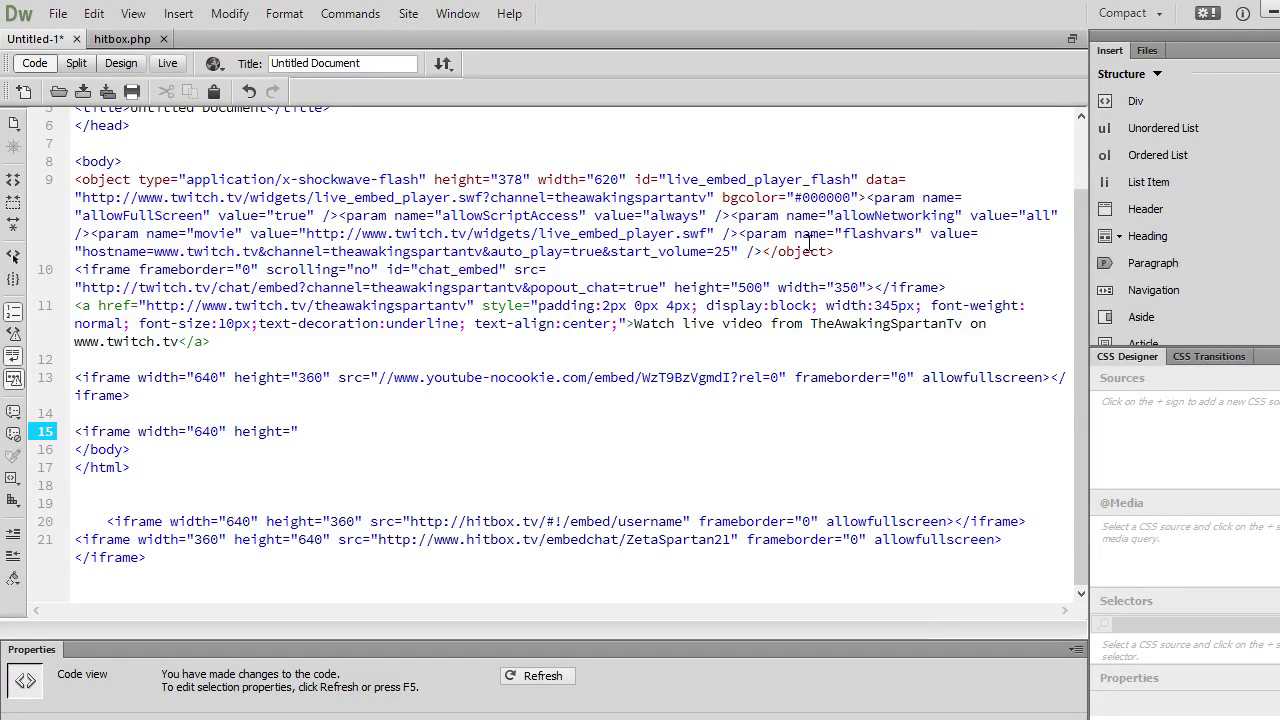
pyautogui.write('360"')
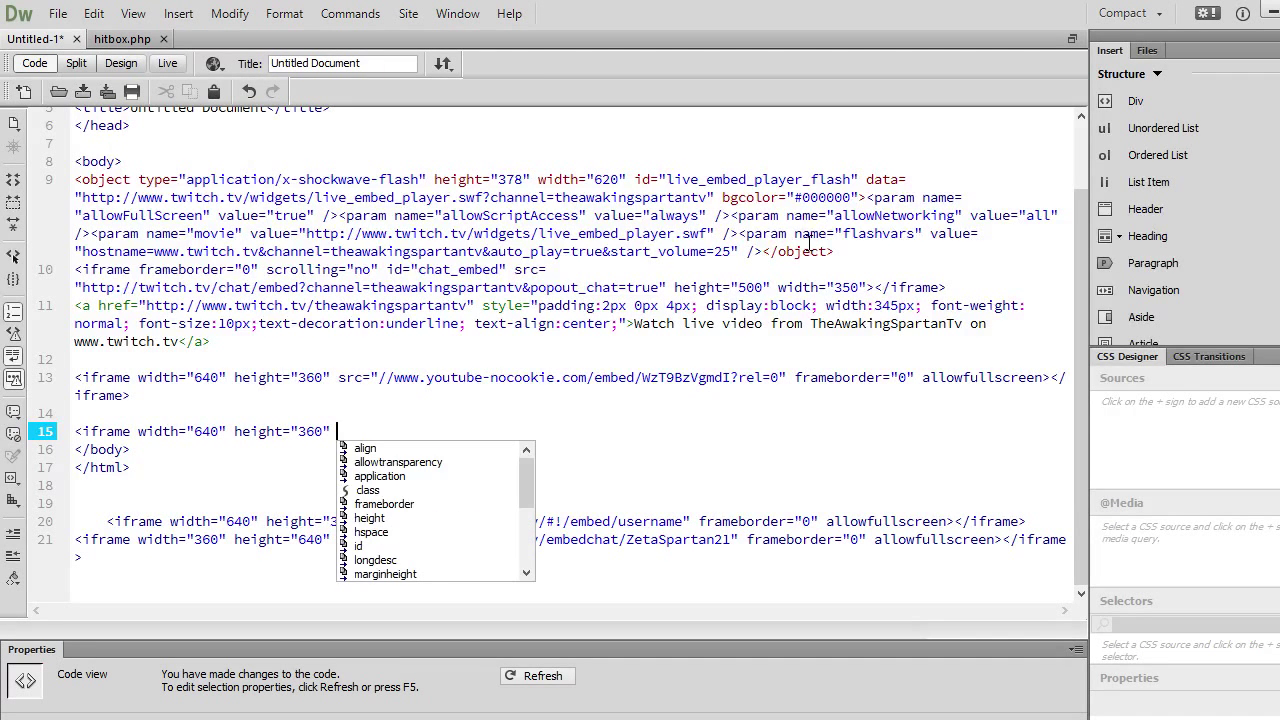
pyautogui.write('src="')
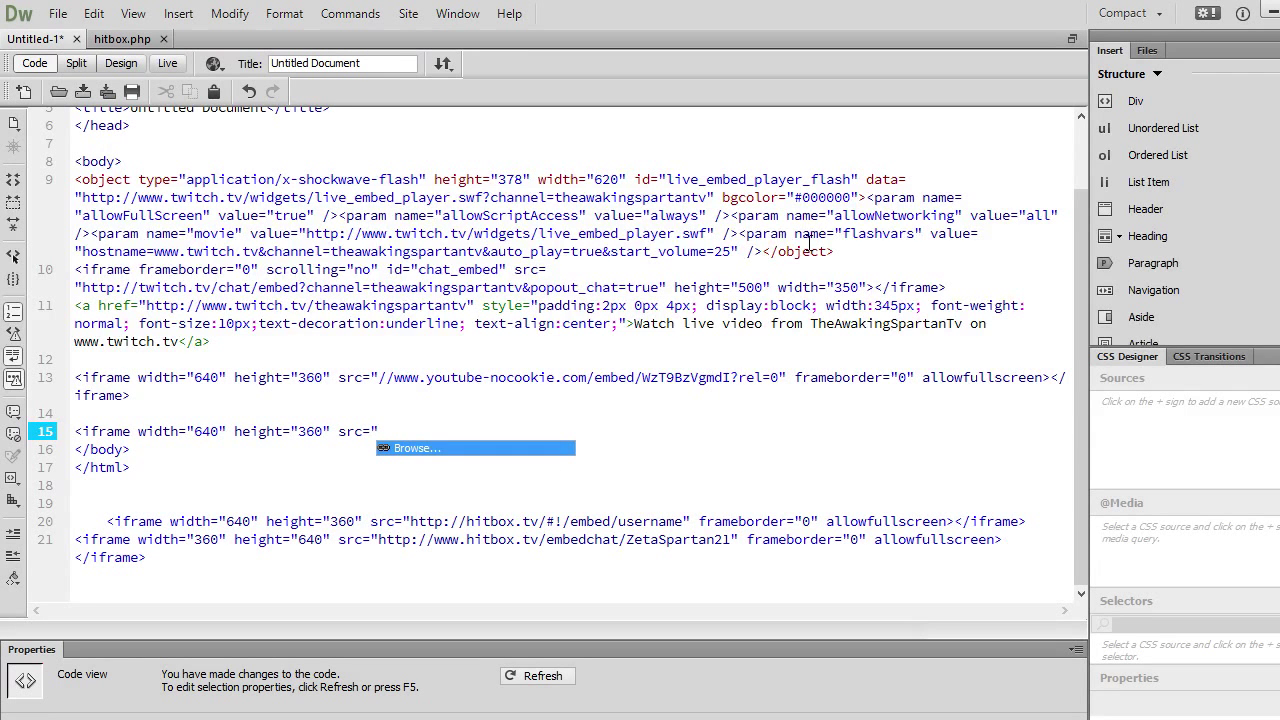
pyautogui.write('http://')
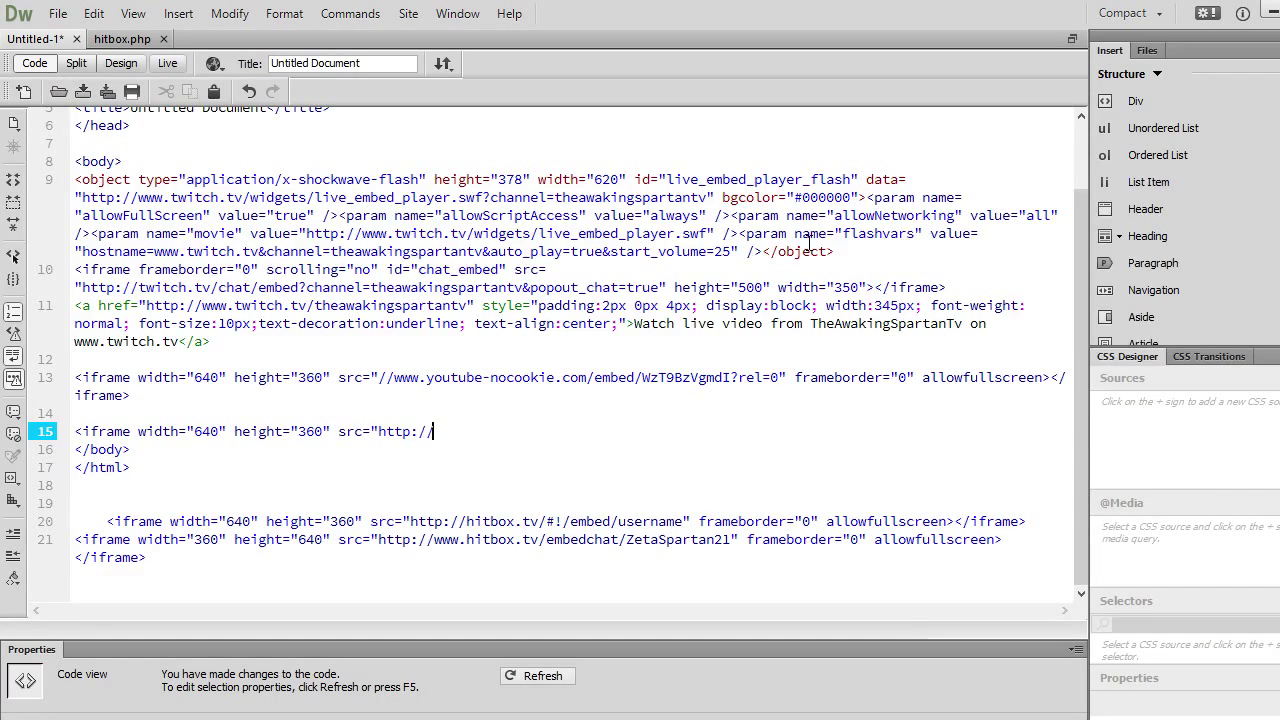
pyautogui.write('ht')
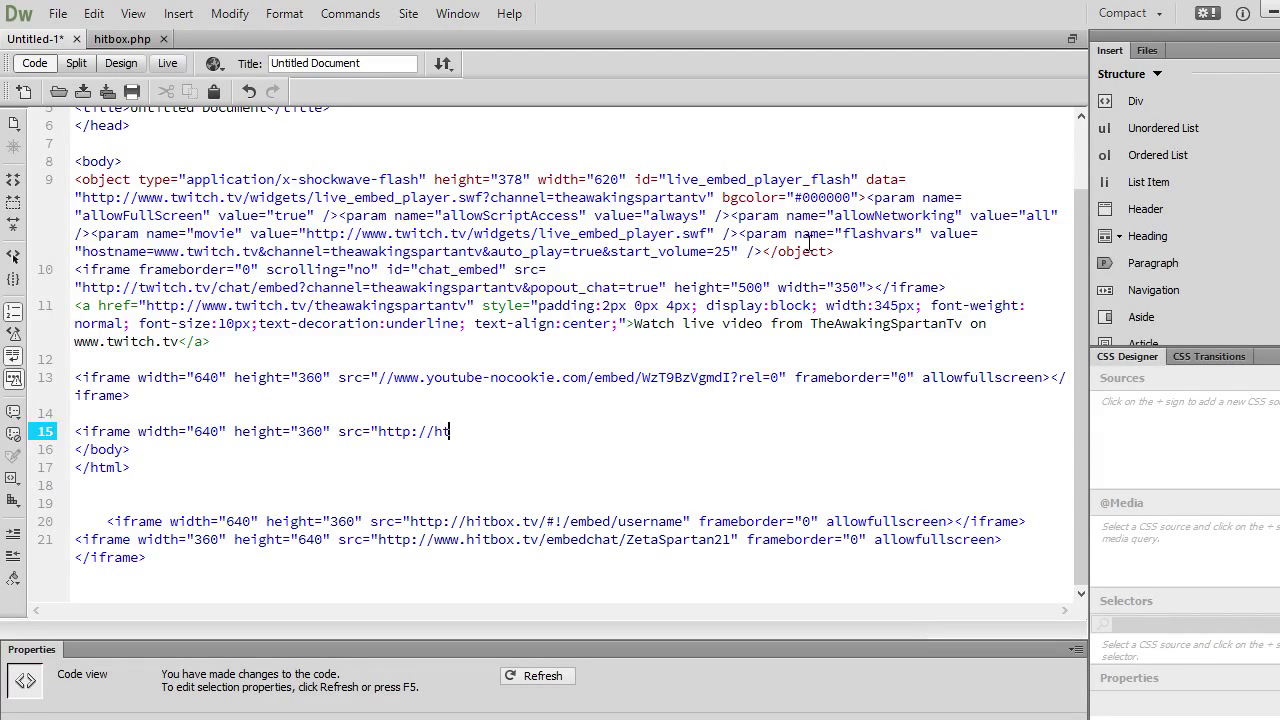
pyautogui.write('ibox')
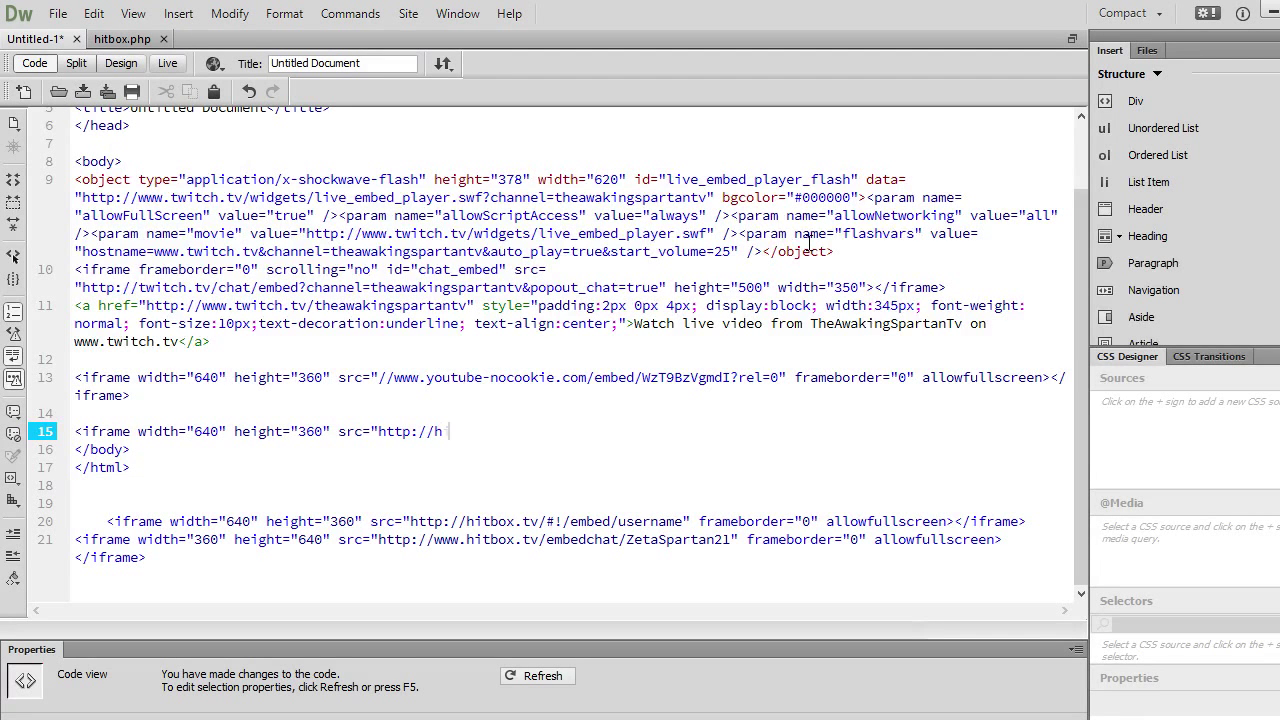
pyautogui.write('itbox.t')
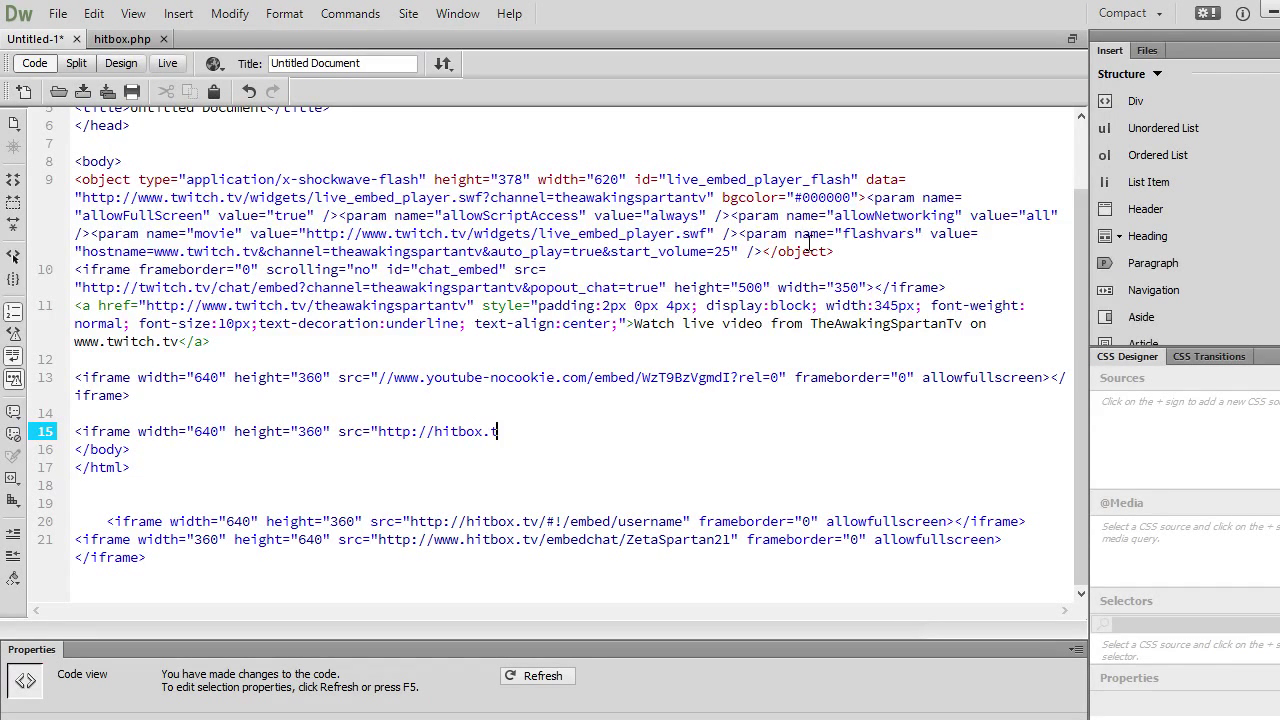
pyautogui.write('v')
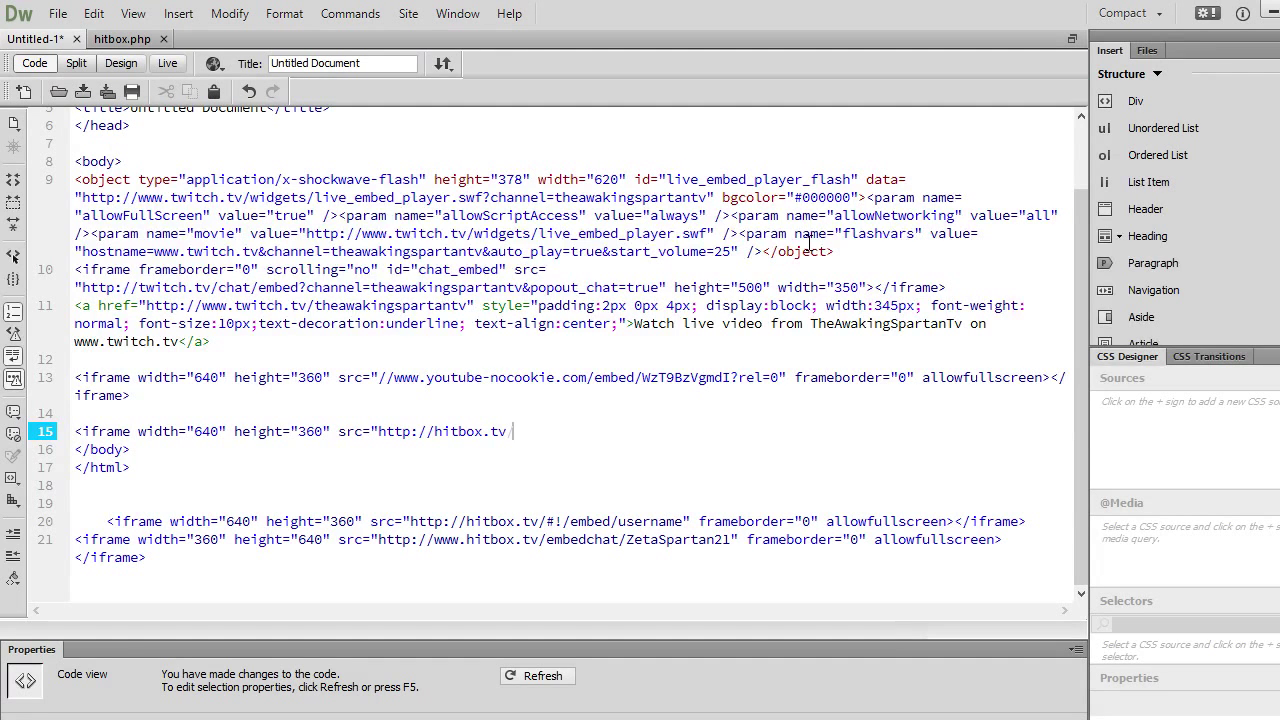
pyautogui.write('/')
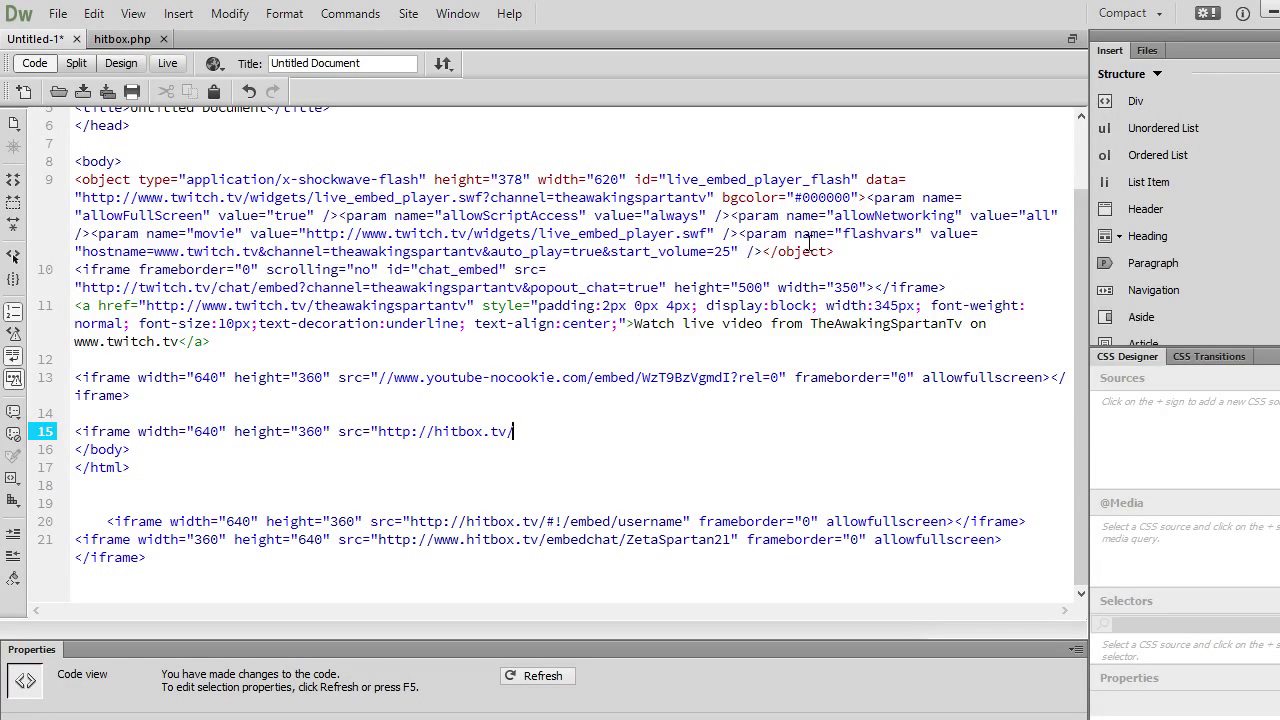
pyautogui.write('#!/')
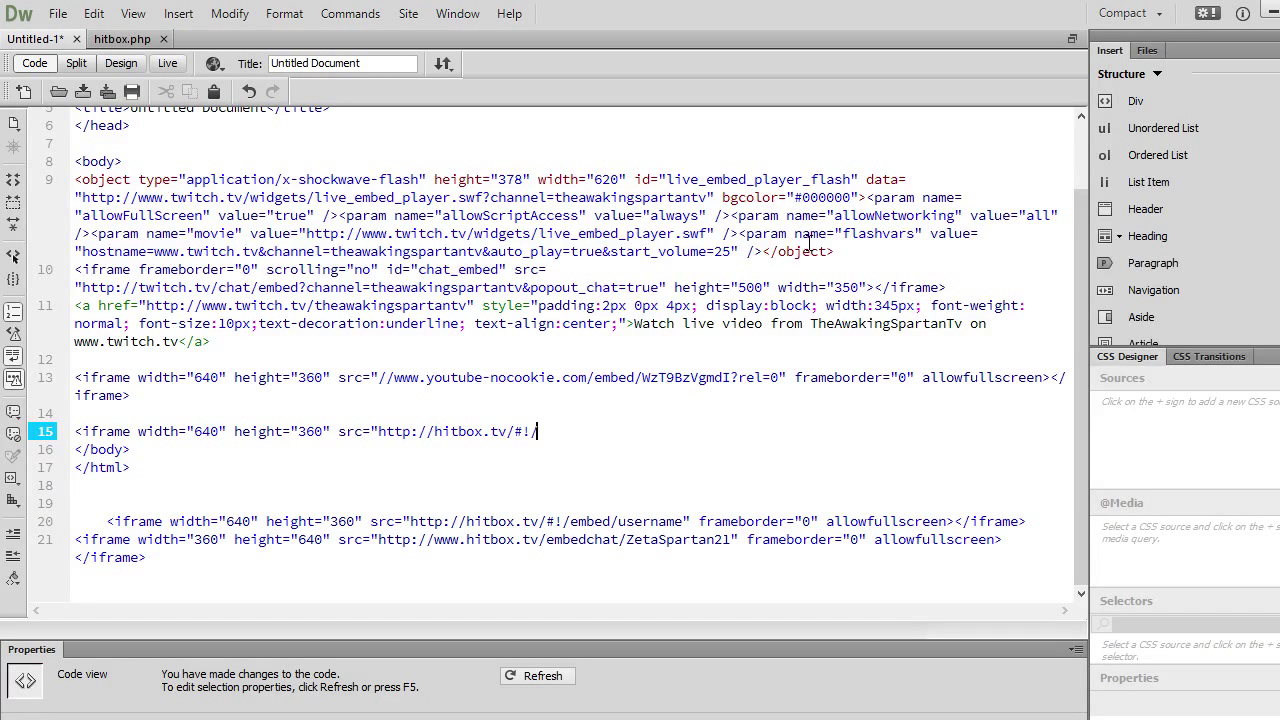
pyautogui.write('embed')
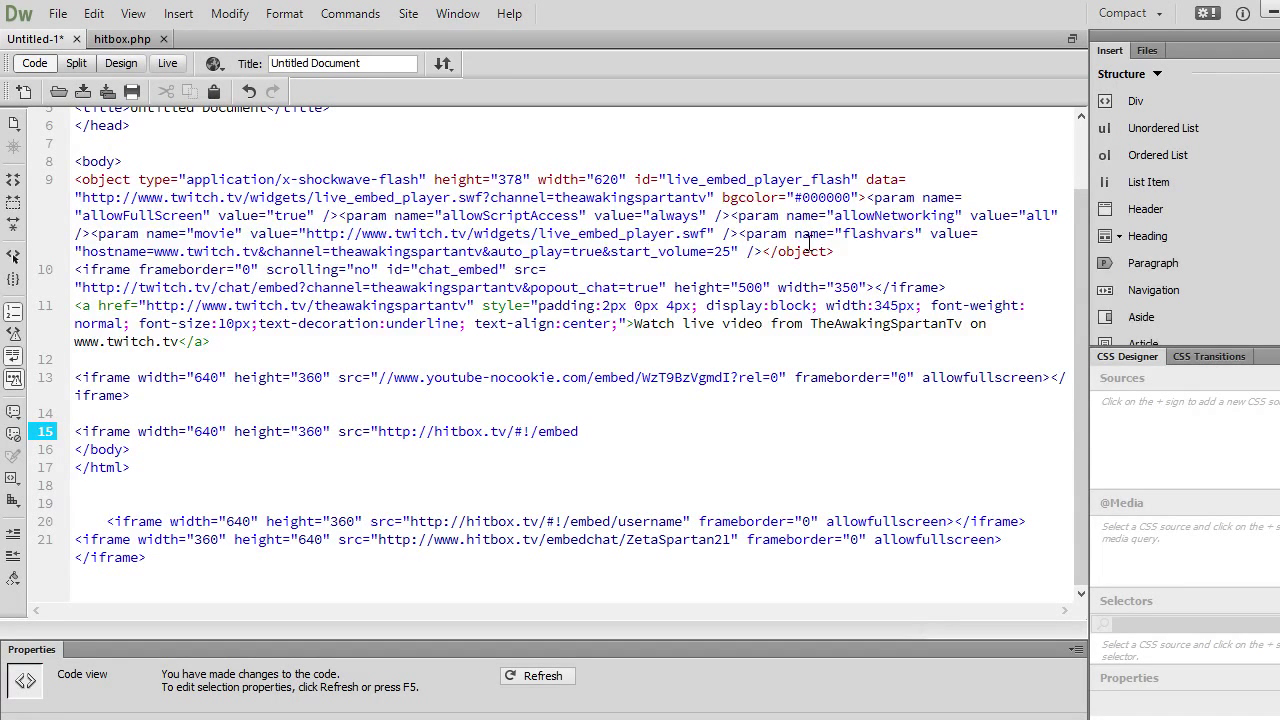
pyautogui.write('/')
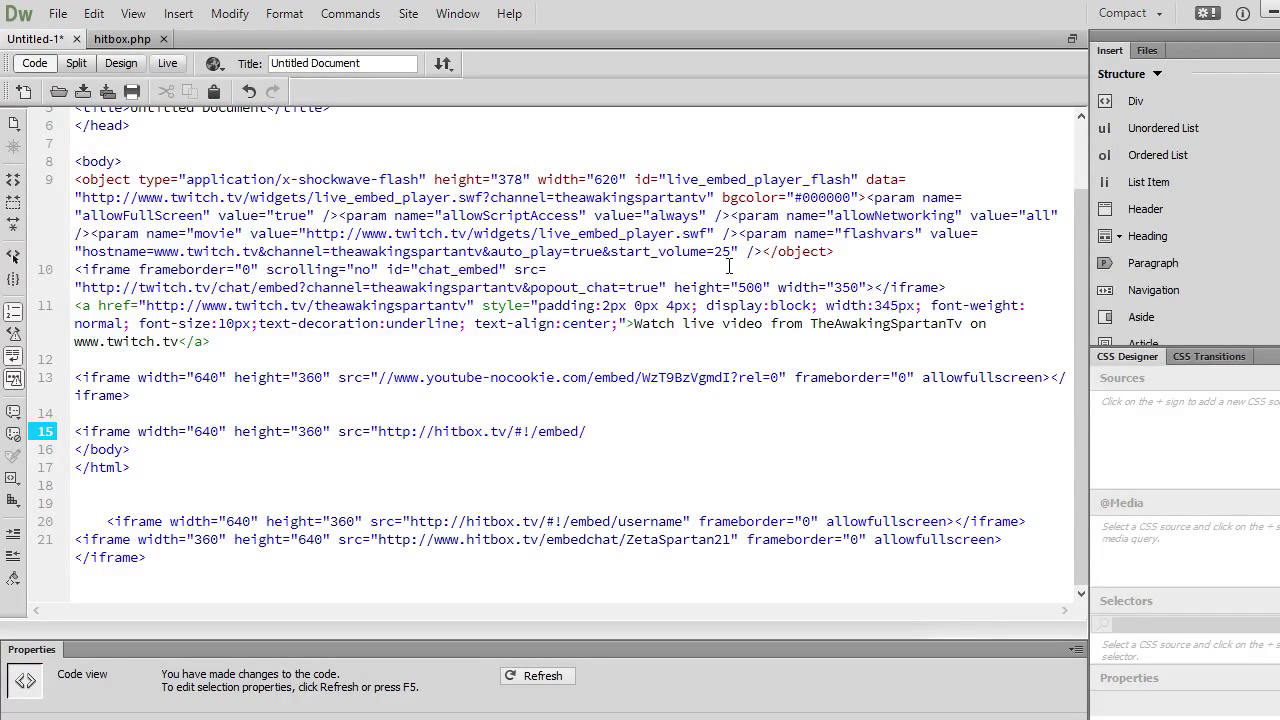
pyautogui.write('theawakingsp')
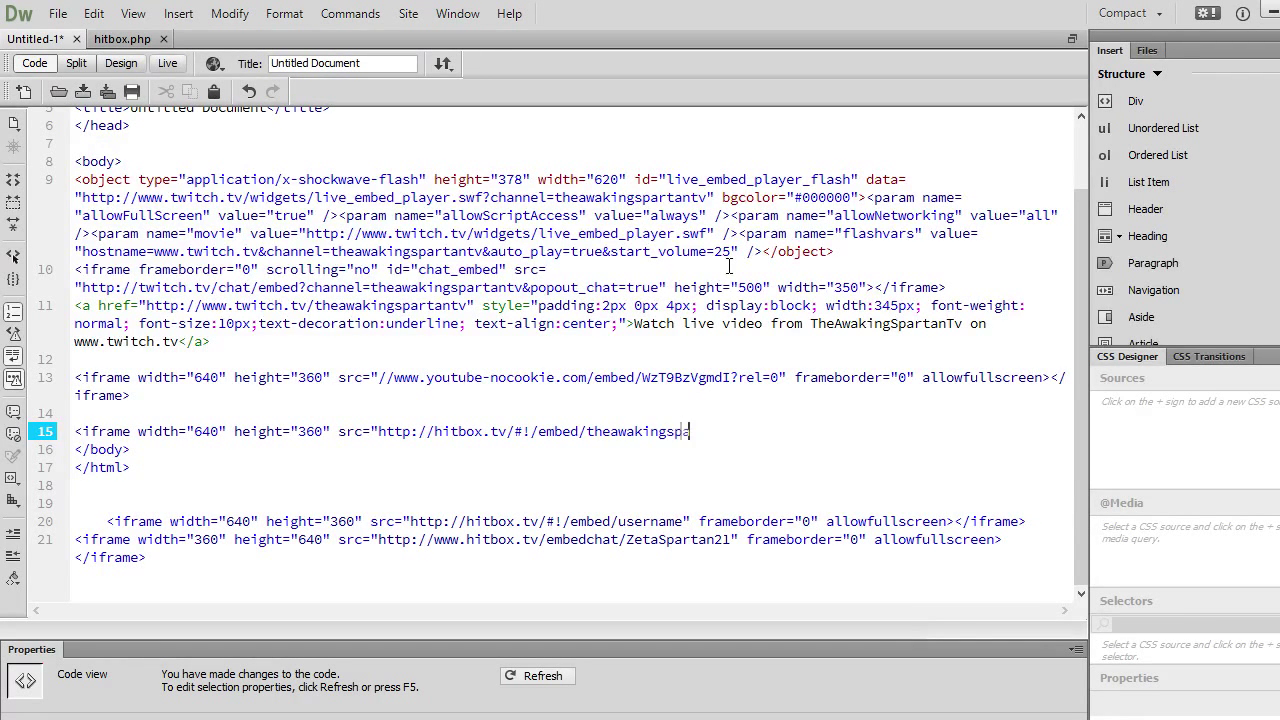
pyautogui.write('artan')
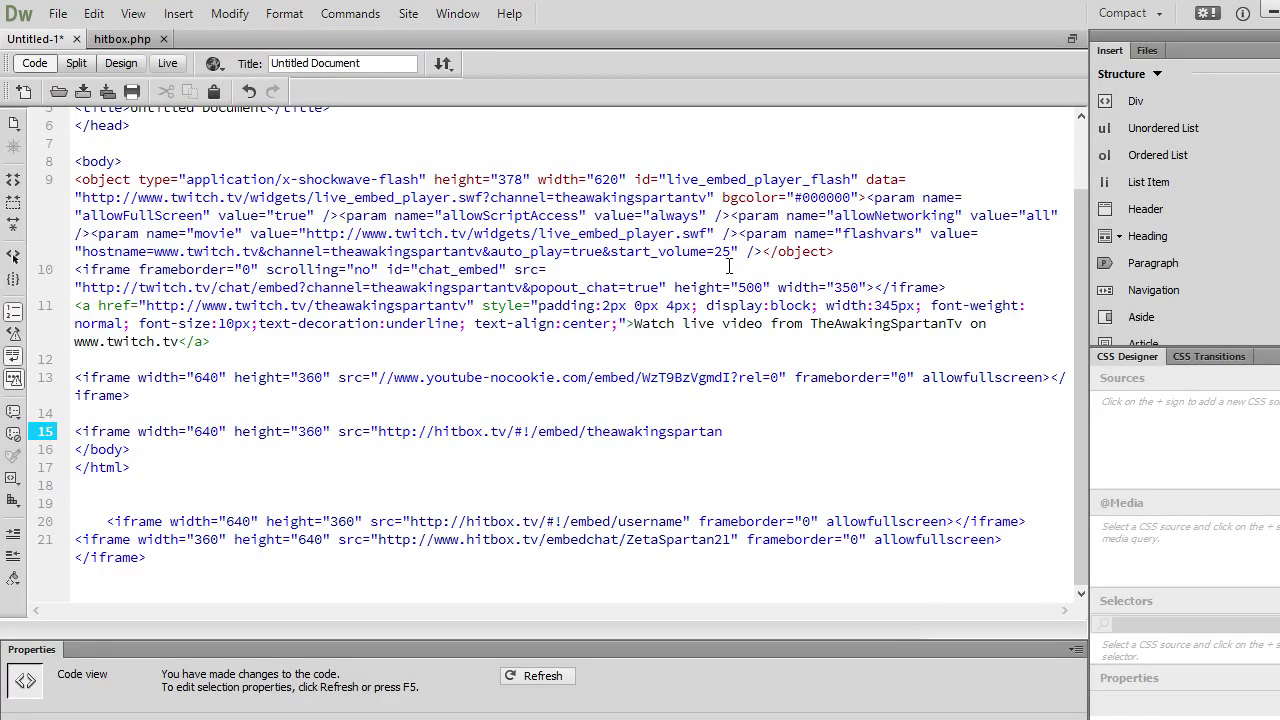
pyautogui.write('" frameborder')
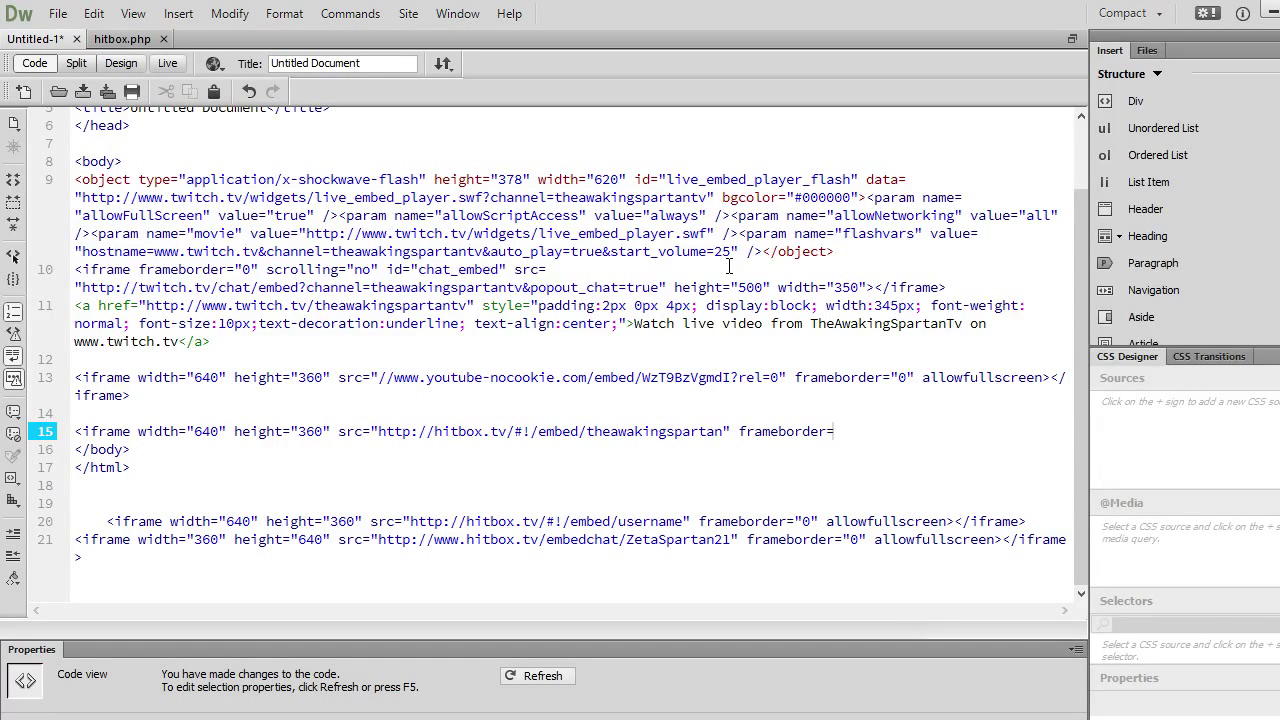
pyautogui.write('="')
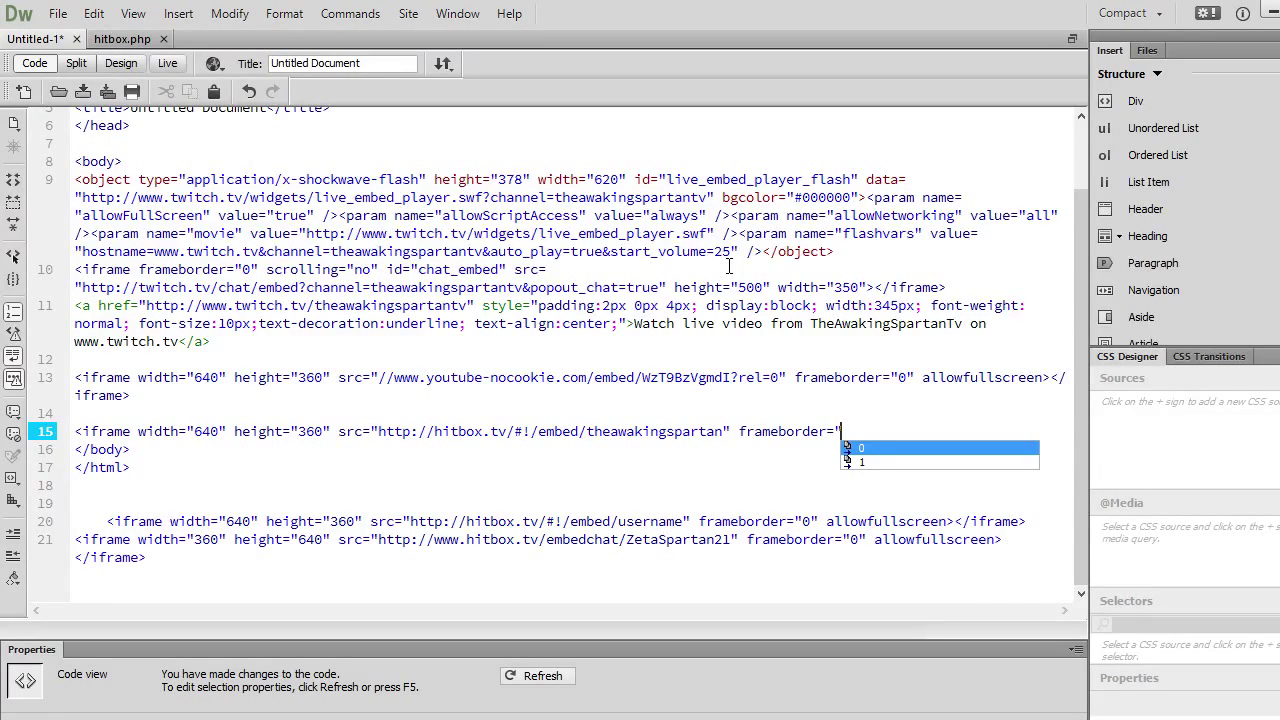
pyautogui.write('0" allowfull')
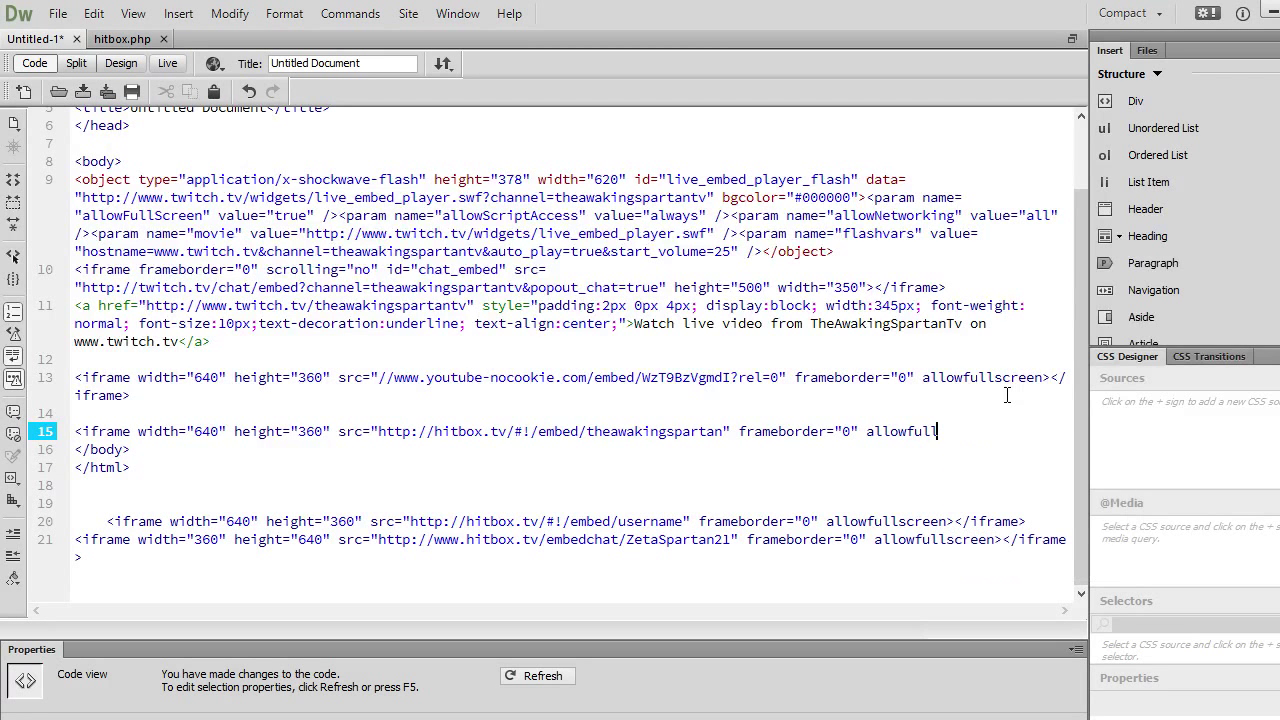
pyautogui.write('screen>')
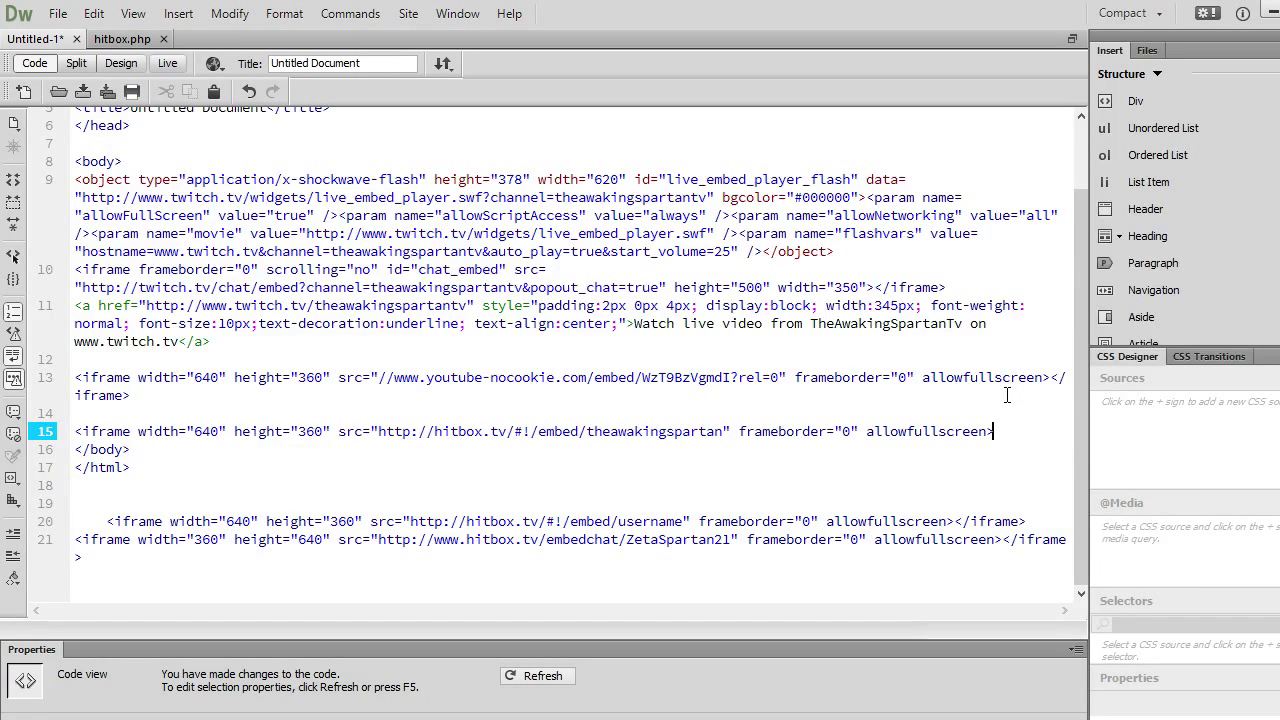
pyautogui.write('</iframe>')
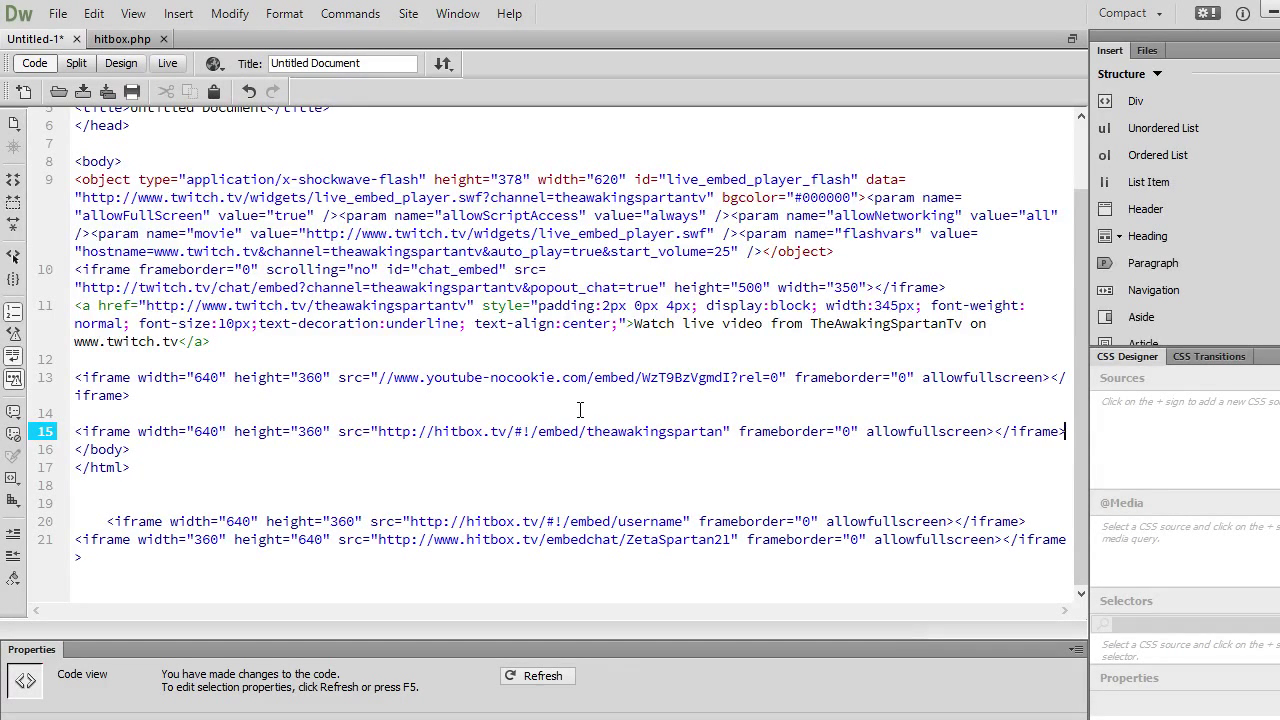
# Preview and select the Hitbox player frame in Design view, then return to Code view
pyautogui.click(121, 63)
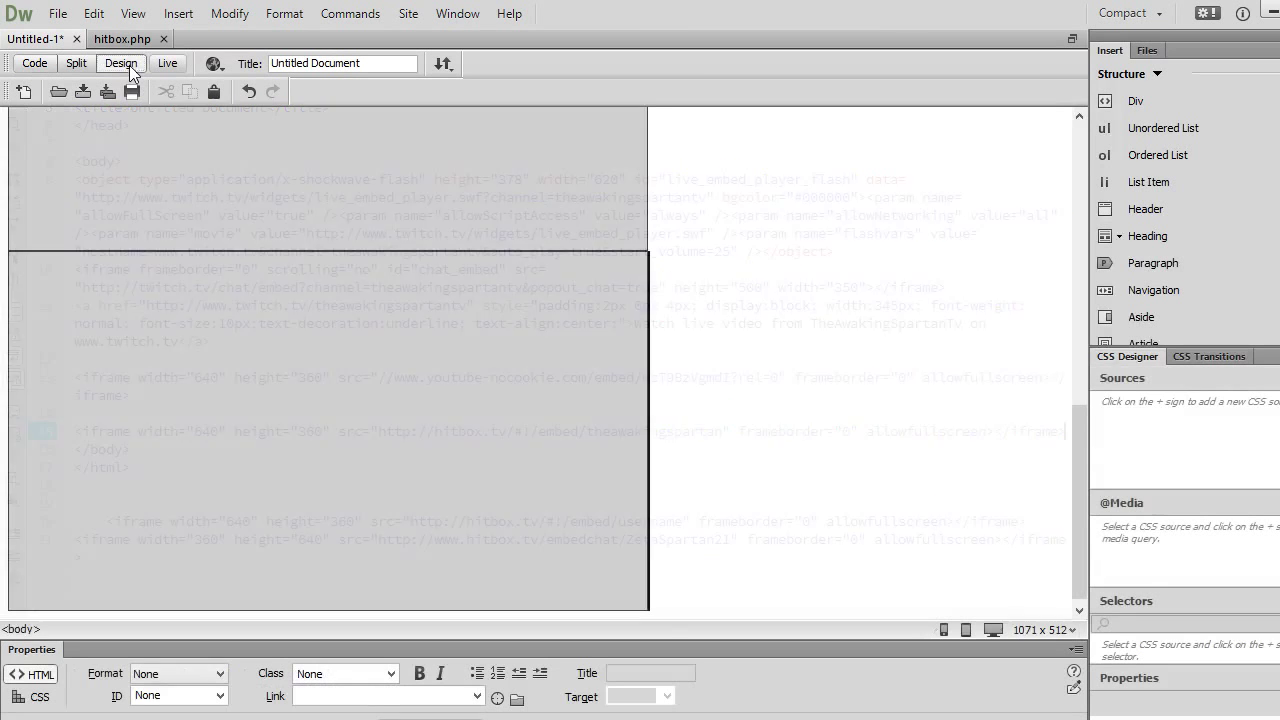
pyautogui.click(121, 63)
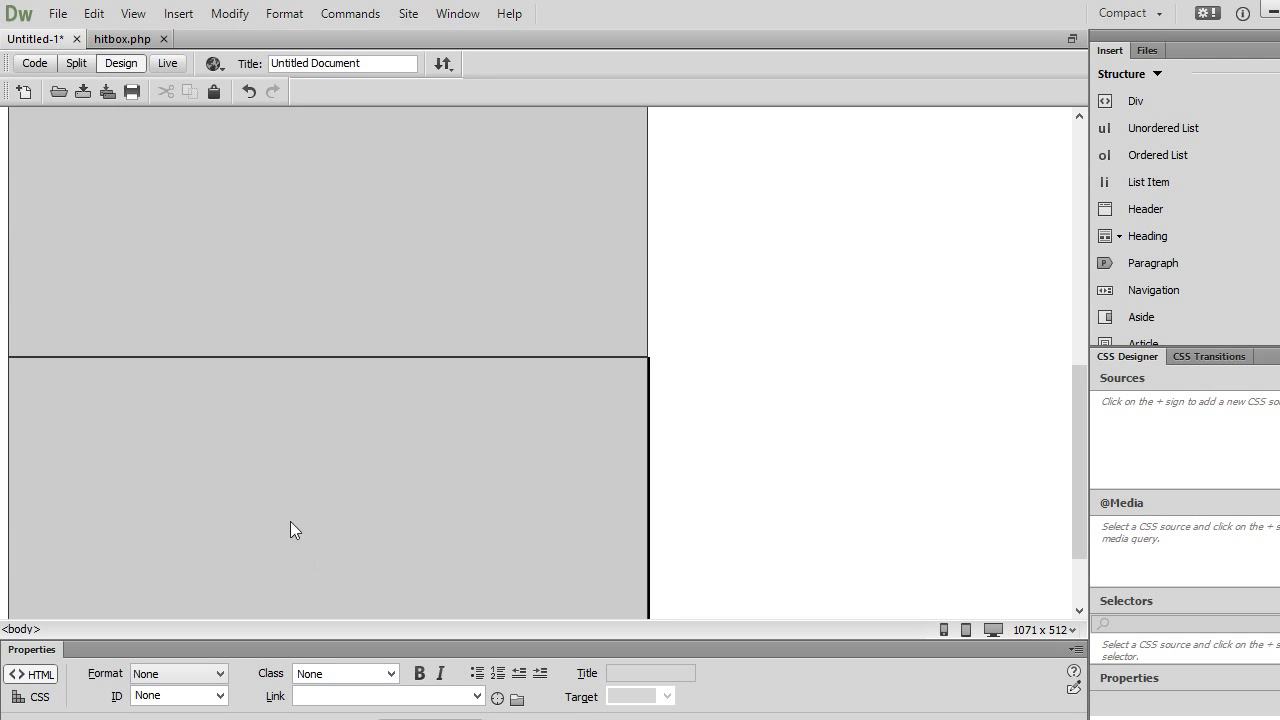
pyautogui.click(295, 490)
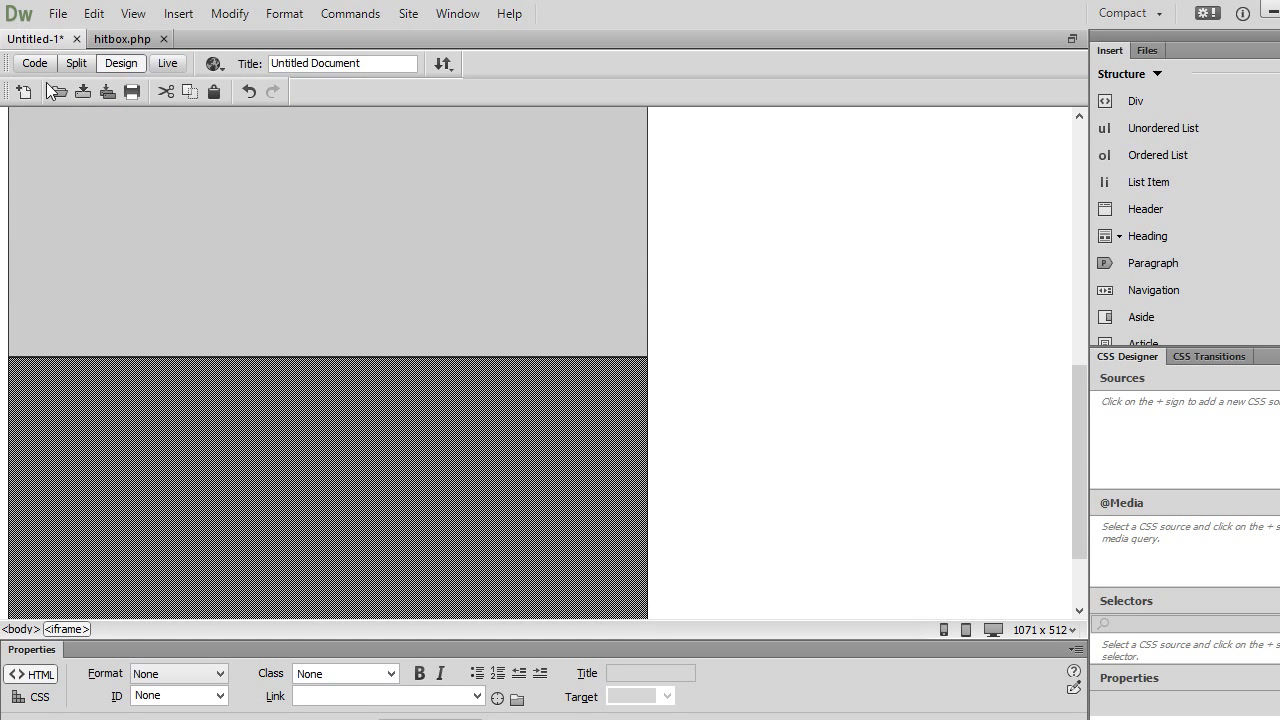
pyautogui.click(34, 63)
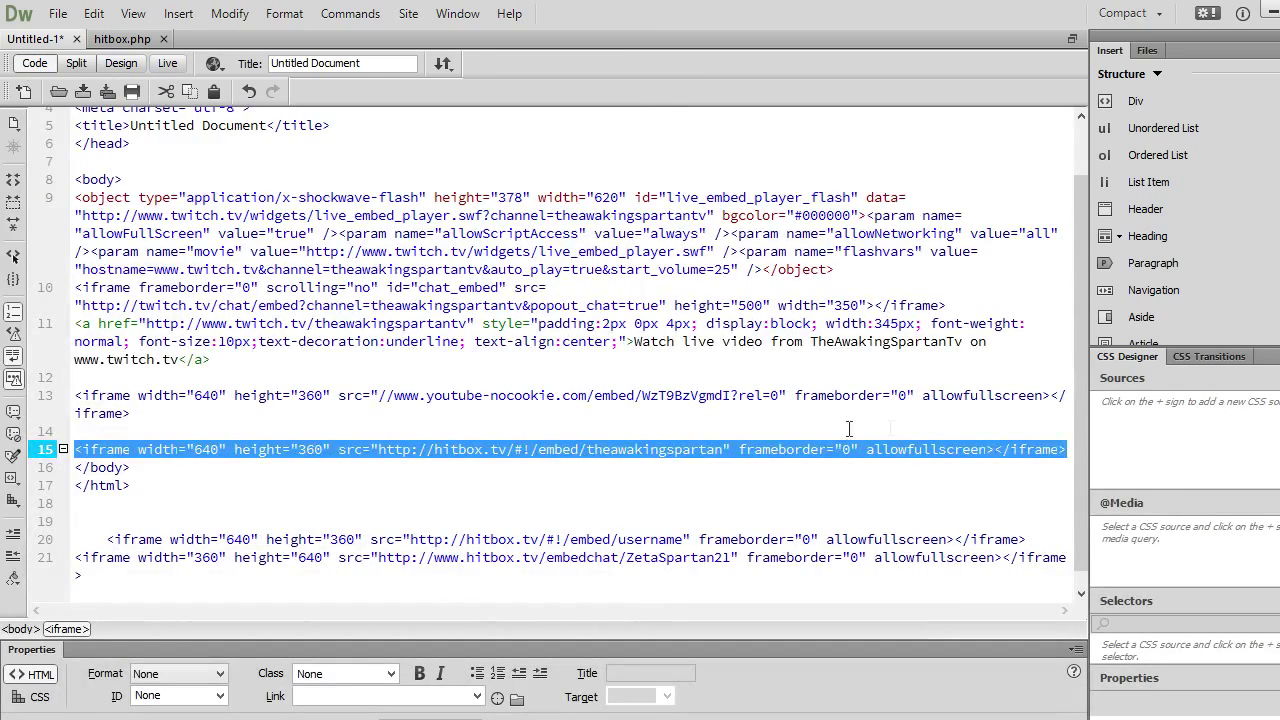
# Duplicate the Hitbox iframe as an embedchat frame sized 360 wide by 640 tall
pyautogui.click(1067, 449)
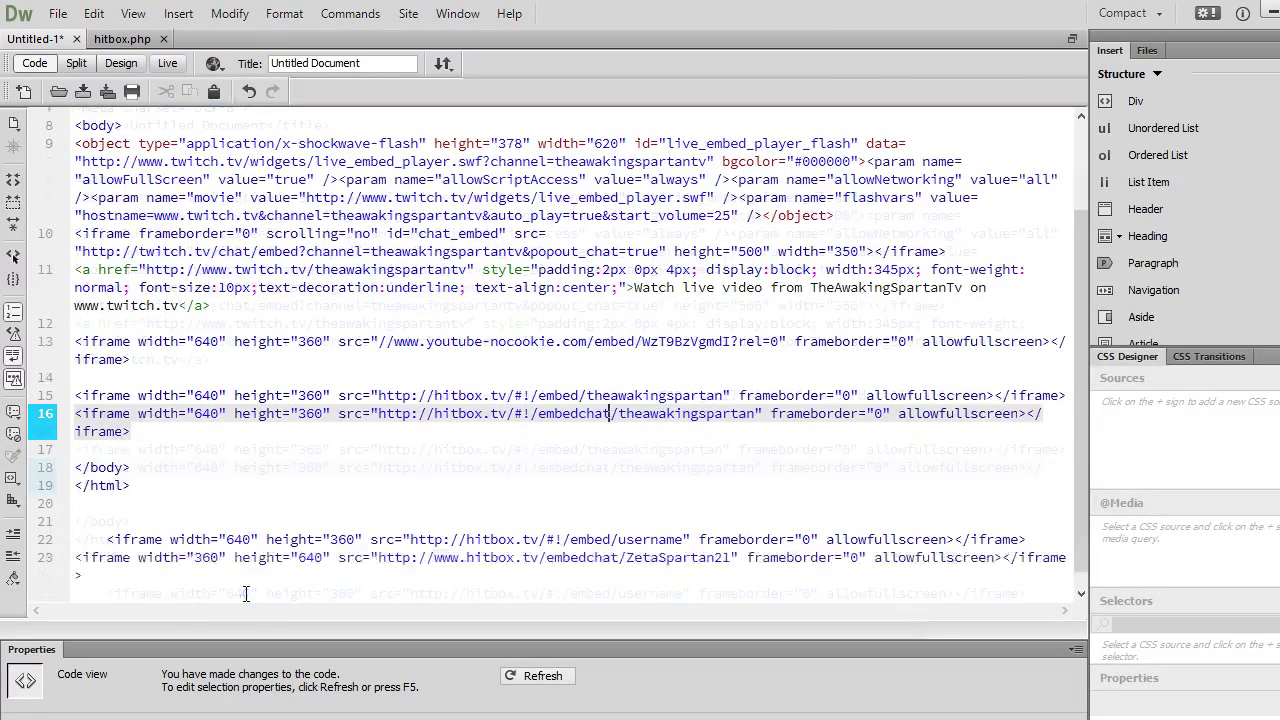
pyautogui.doubleClick(207, 413)
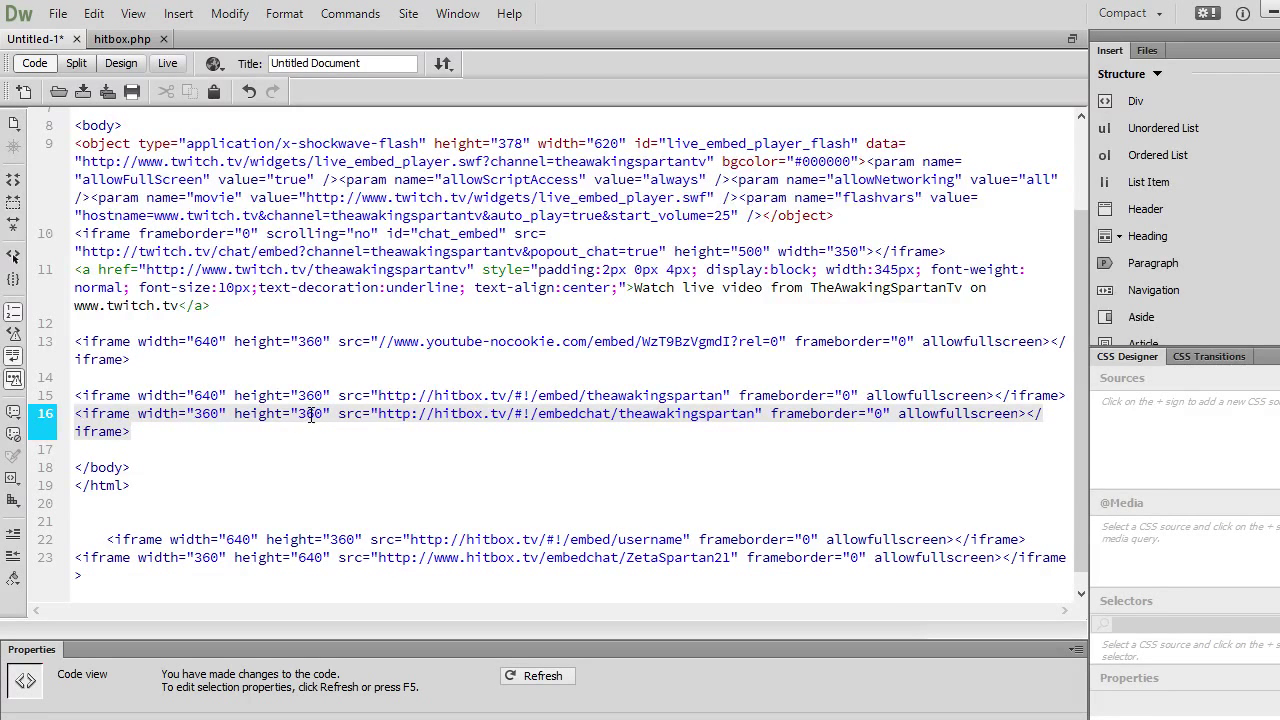
pyautogui.doubleClick(311, 413)
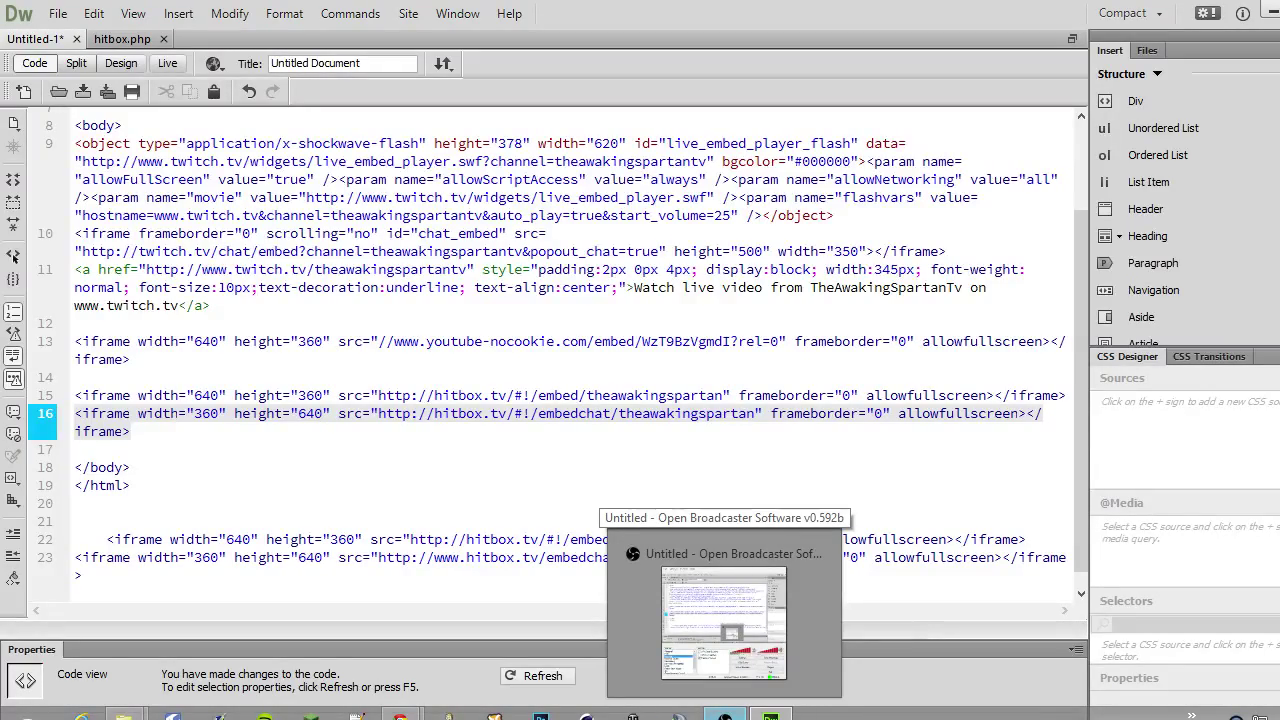
pyautogui.click(723, 620)
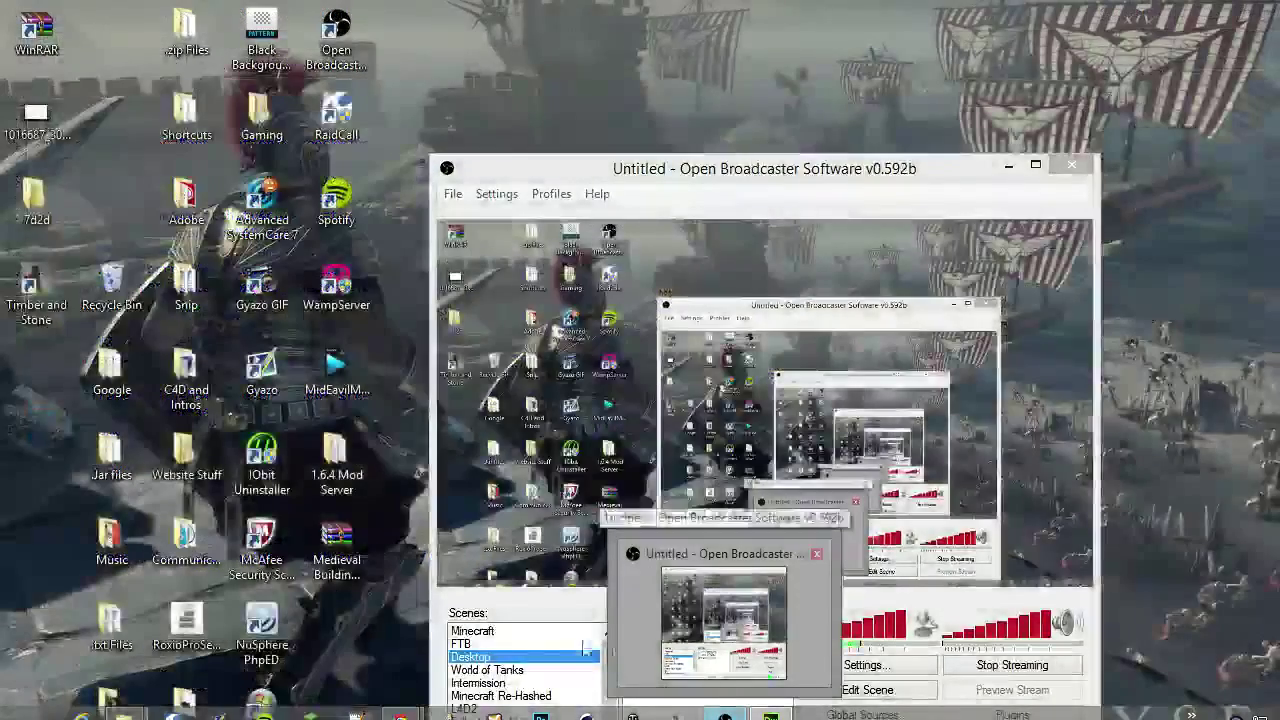